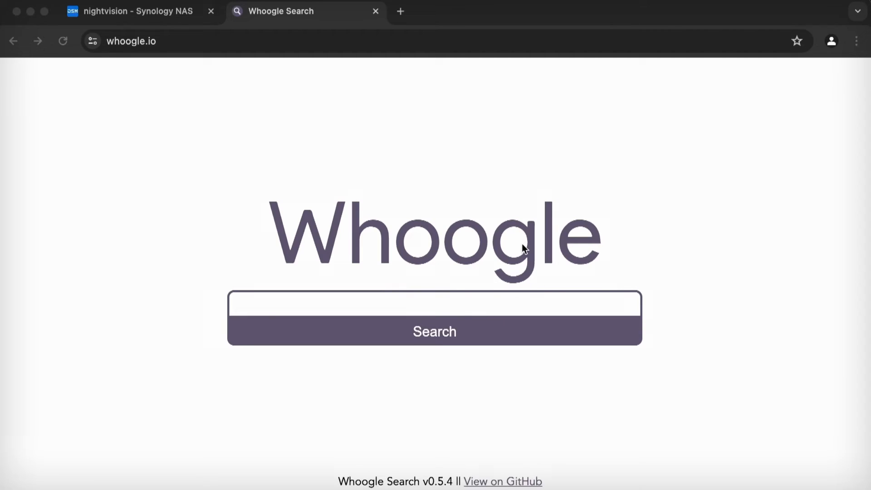
{"action": "mouse_move", "coordinate": [305, 201]}
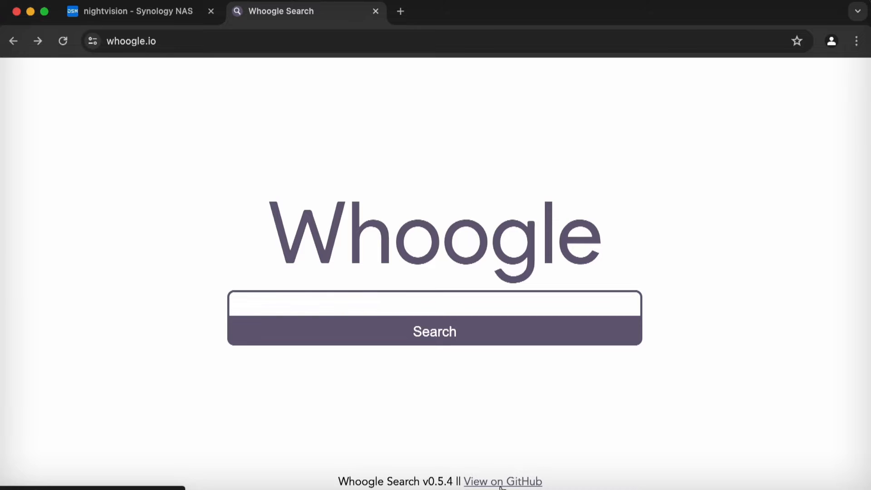
Open the whoogle-search GitHub repository and read its README features and deploy options
{"action": "left_click", "coordinate": [502, 481]}
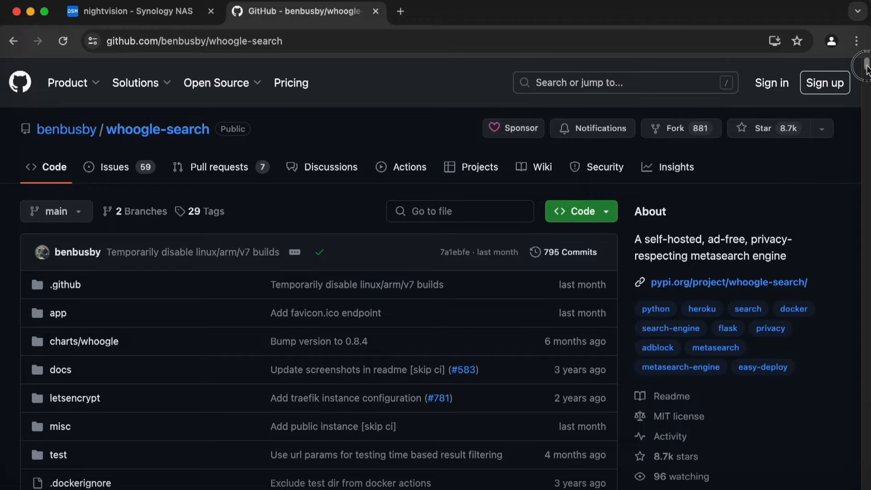
{"action": "scroll", "scroll_direction": "down", "scroll_amount": 3}
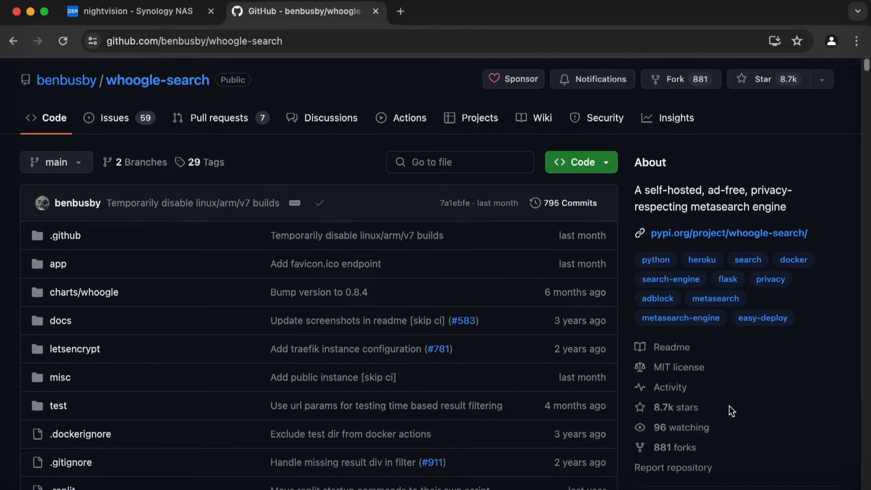
{"action": "mouse_move", "coordinate": [845, 269]}
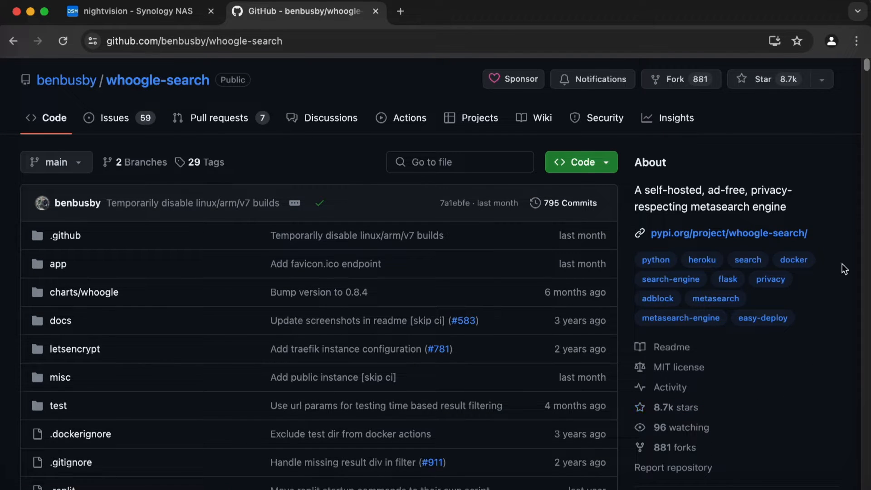
{"action": "scroll", "scroll_direction": "down", "scroll_amount": 3}
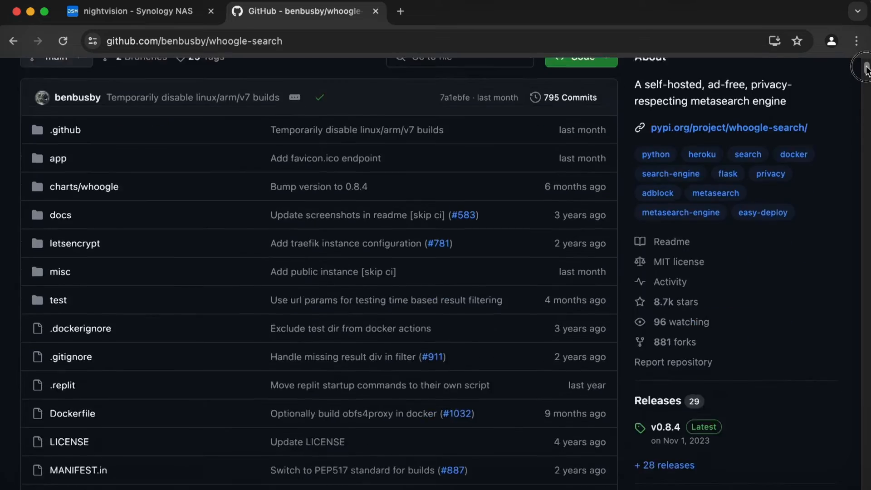
{"action": "scroll", "scroll_direction": "down", "scroll_amount": 3}
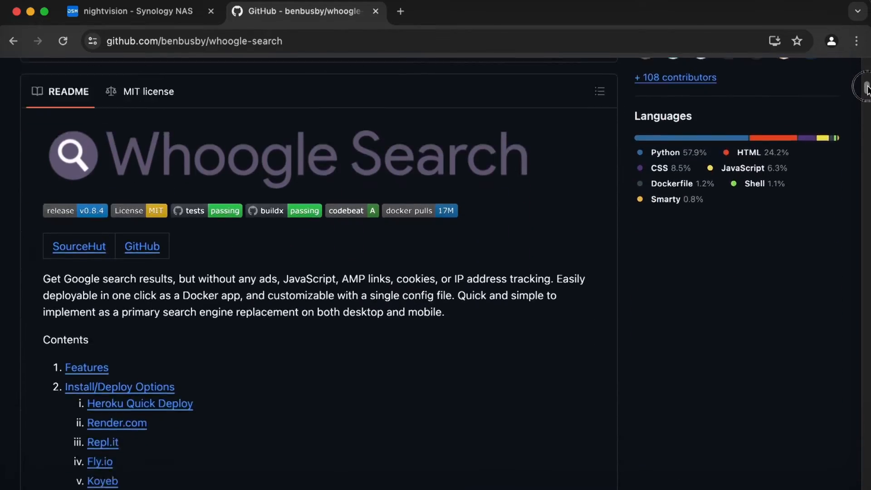
{"action": "scroll", "scroll_direction": "down", "scroll_amount": 3}
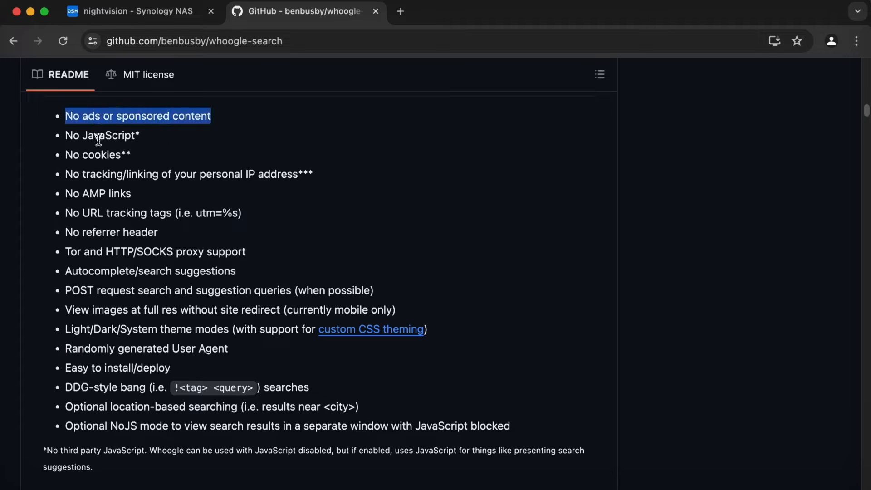
{"action": "left_click", "coordinate": [241, 155]}
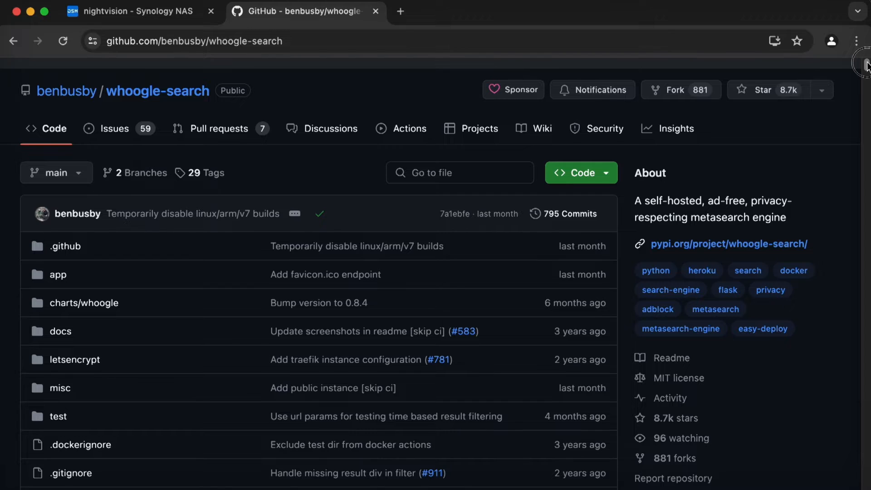
{"action": "scroll", "scroll_direction": "down", "scroll_amount": 3}
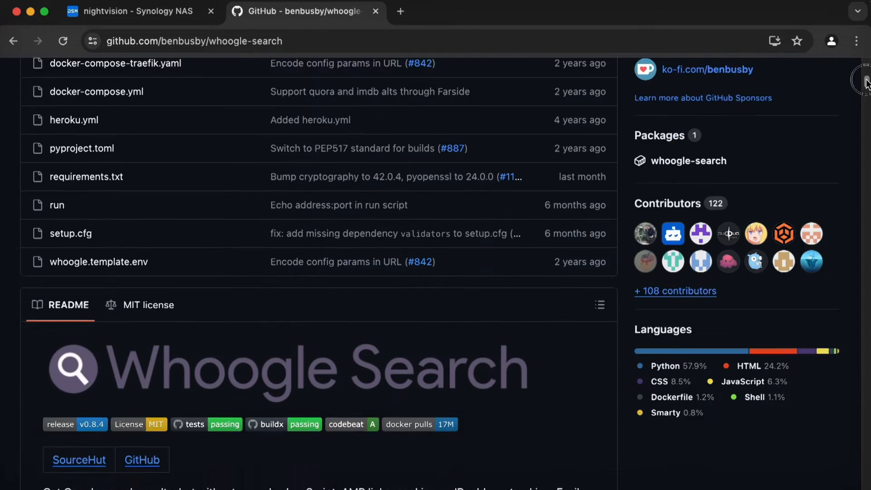
{"action": "scroll", "scroll_direction": "down", "scroll_amount": 3}
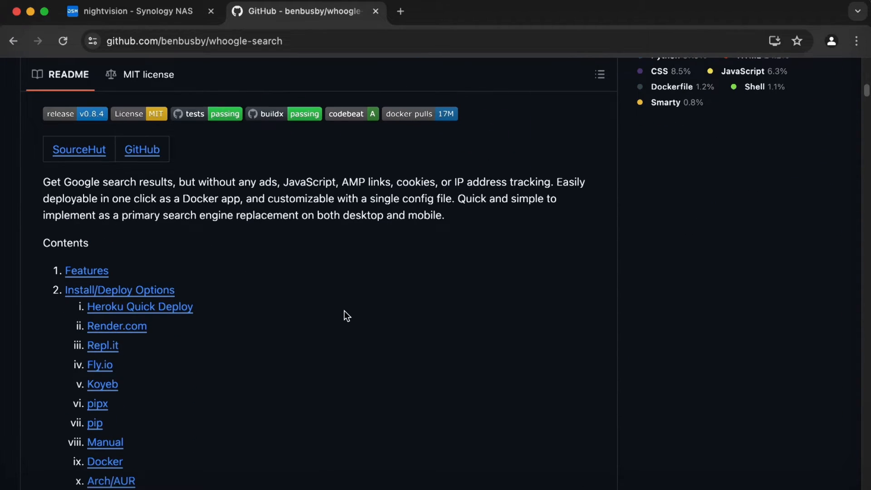
{"action": "scroll", "scroll_direction": "down", "scroll_amount": 3}
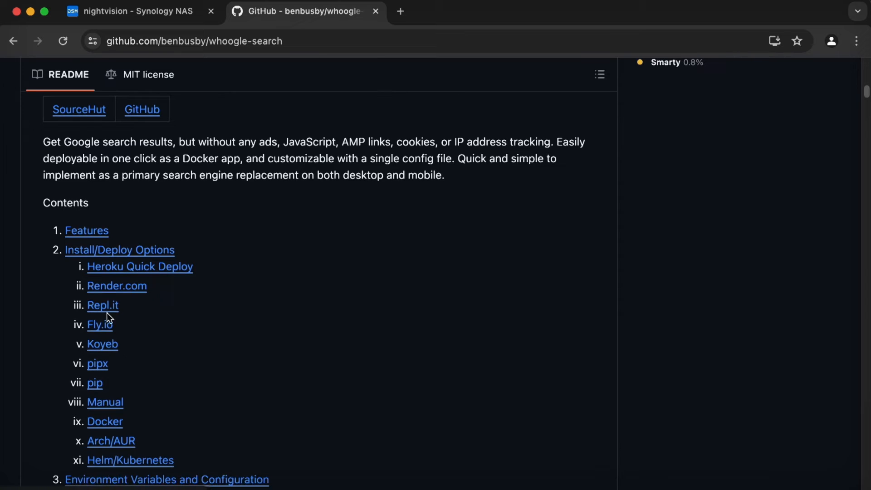
Jump to the README's Manual (Docker) section and read the Docker CLI and docker-compose commands
{"action": "left_click", "coordinate": [105, 402]}
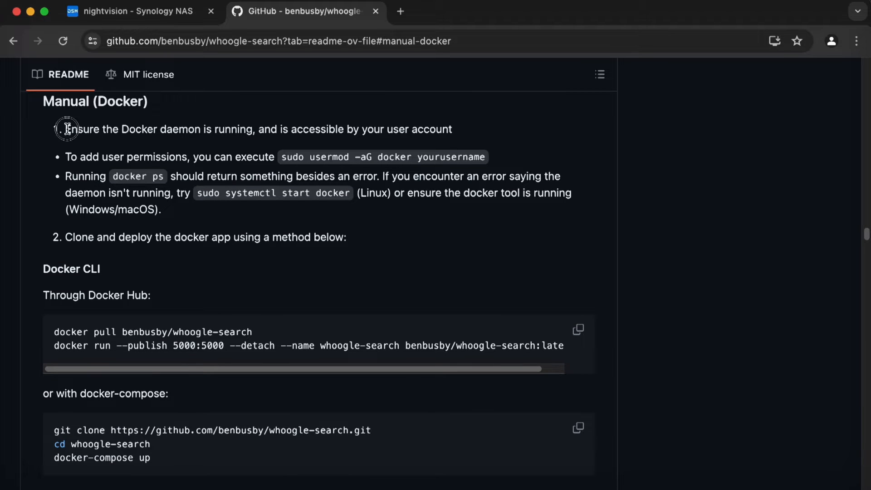
{"action": "double_click", "coordinate": [317, 129]}
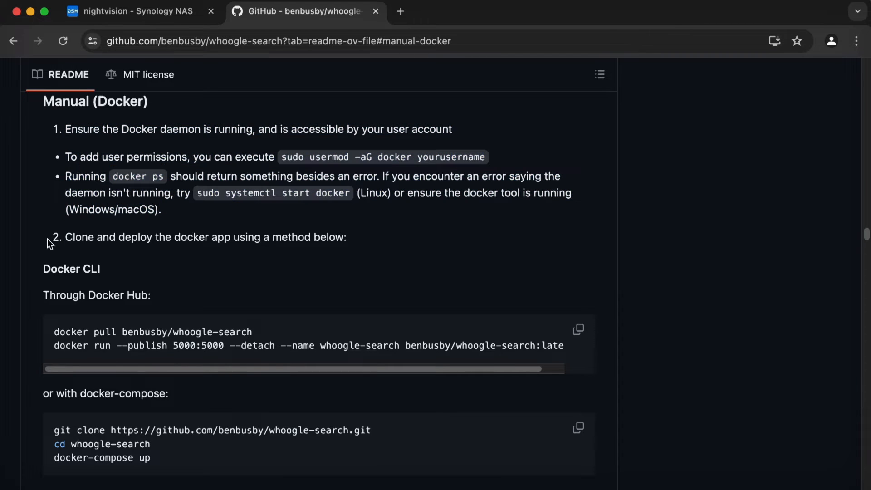
{"action": "mouse_move", "coordinate": [750, 250]}
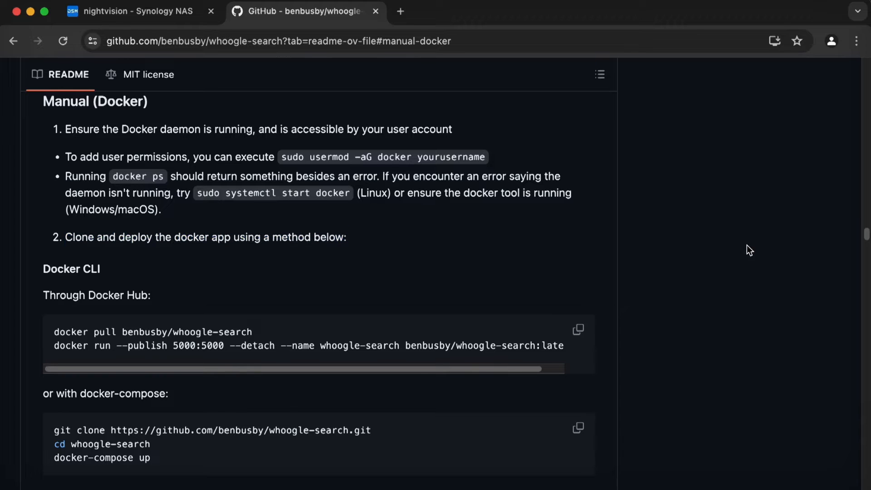
{"action": "scroll", "scroll_direction": "down", "scroll_amount": 3}
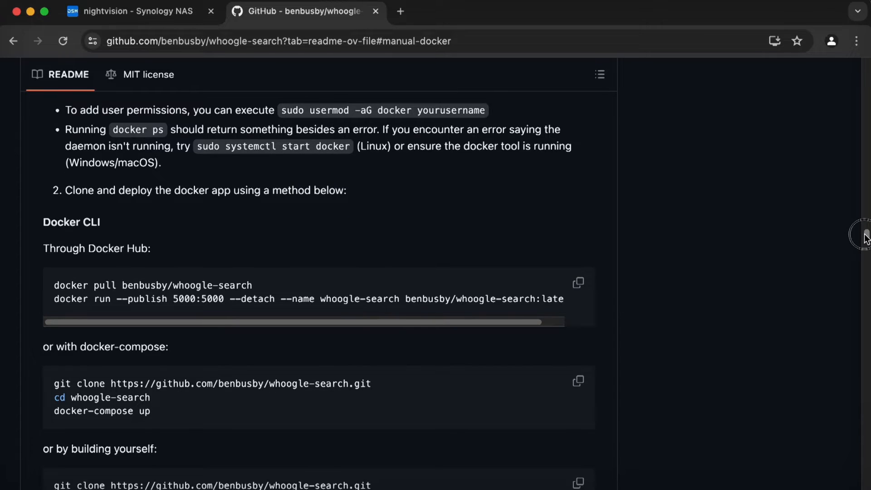
{"action": "scroll", "scroll_direction": "down", "scroll_amount": 3}
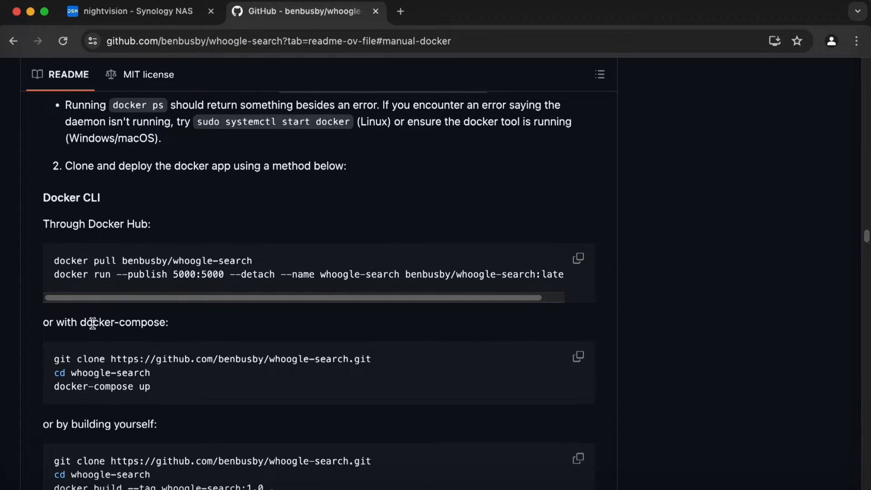
Return to the repository's file list with docker-compose.yml in view
{"action": "double_click", "coordinate": [100, 387]}
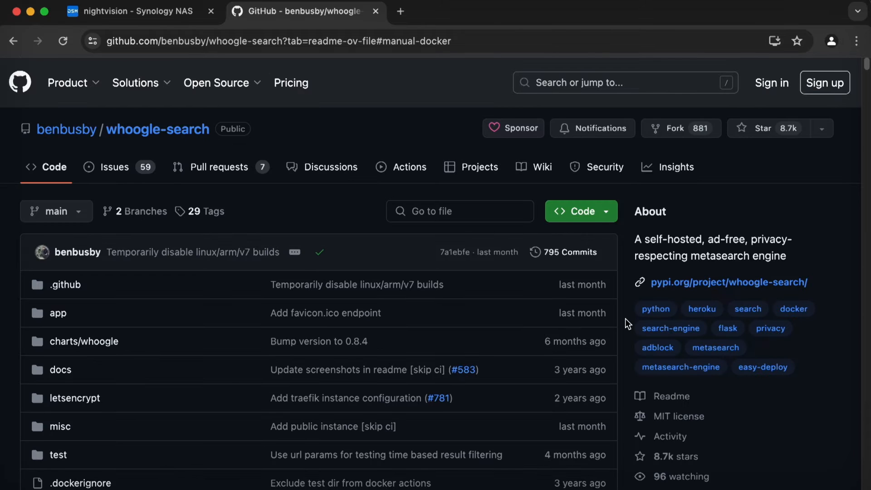
{"action": "scroll", "scroll_direction": "down", "scroll_amount": 3}
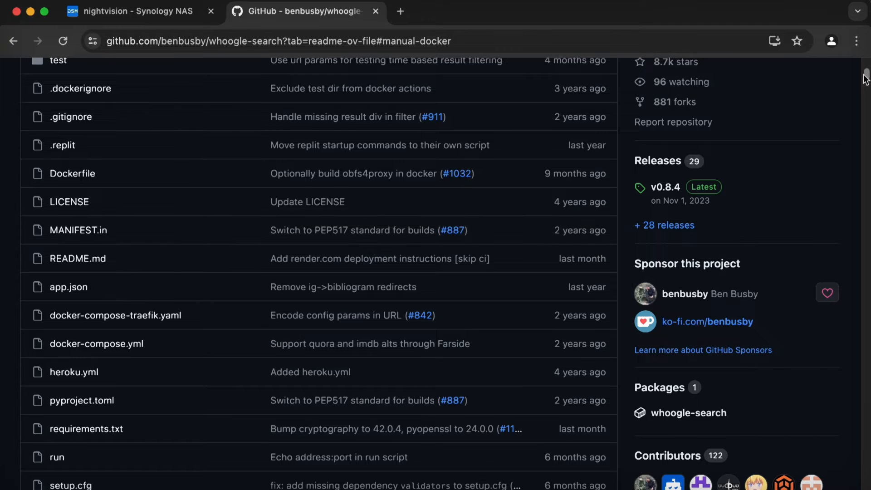
{"action": "scroll", "scroll_direction": "down", "scroll_amount": 3}
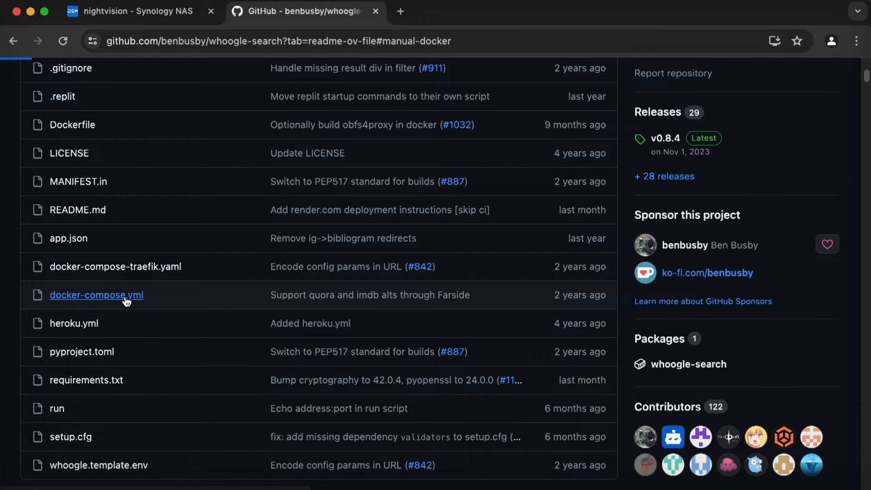
Open docker-compose.yml and scroll through its services configuration
{"action": "left_click", "coordinate": [96, 295]}
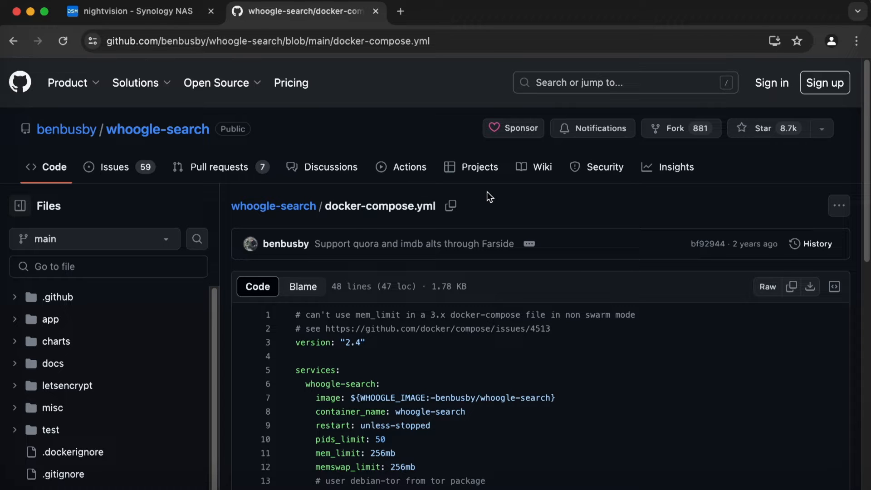
{"action": "scroll", "scroll_direction": "down", "scroll_amount": 3}
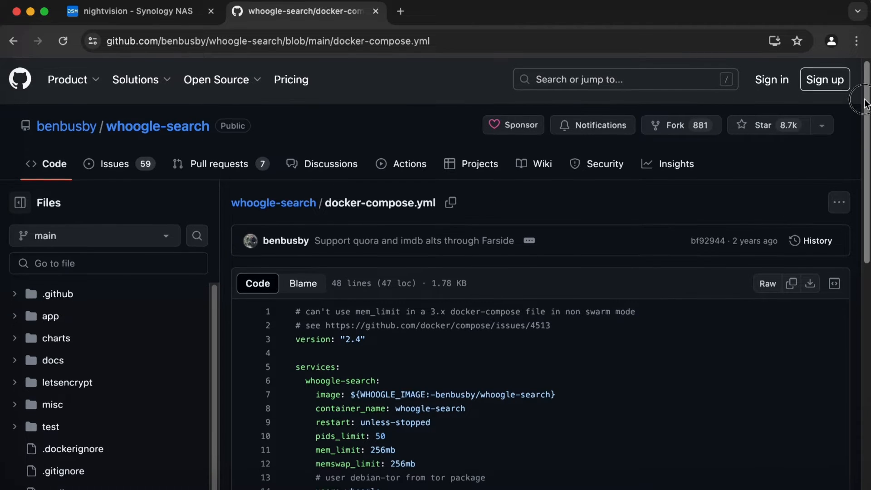
{"action": "scroll", "scroll_direction": "down", "scroll_amount": 3}
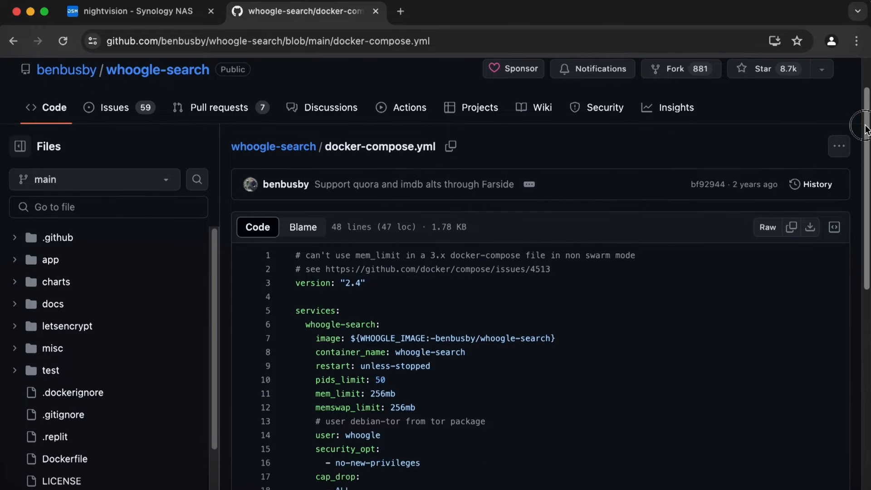
{"action": "scroll", "scroll_direction": "down", "scroll_amount": 3}
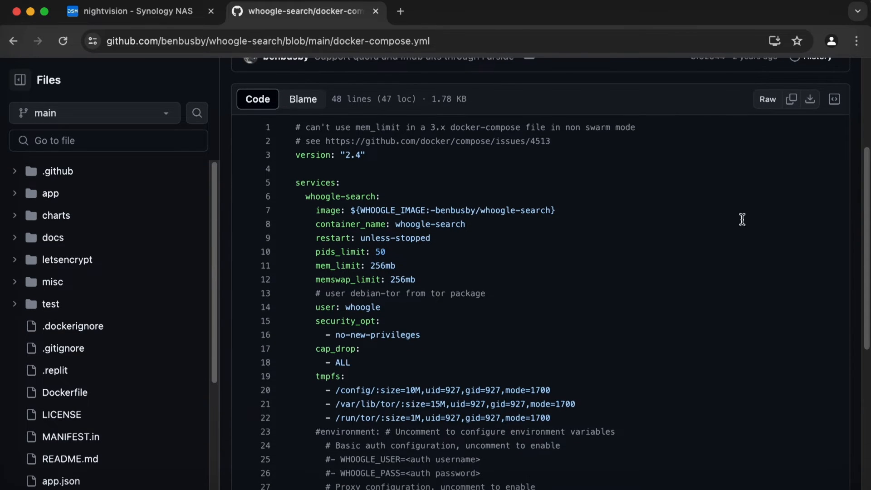
{"action": "mouse_move", "coordinate": [791, 99]}
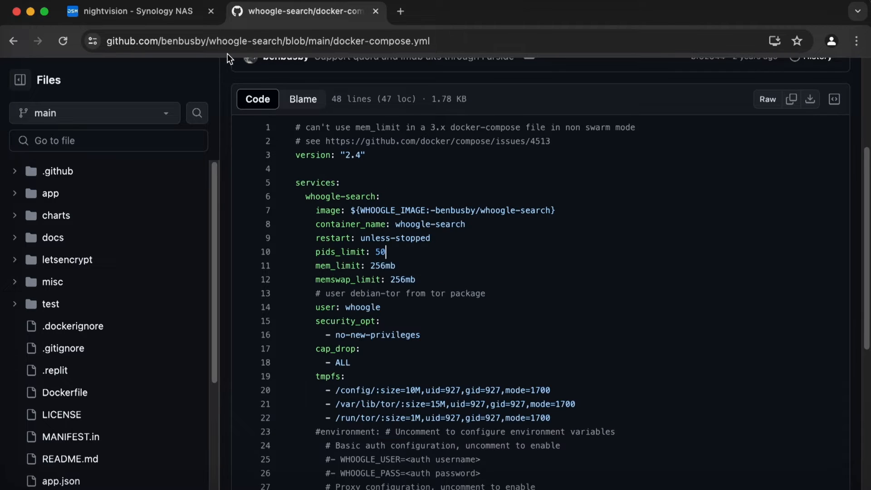
Switch to the 'nightvision - Synology NAS' tab to show the DSM desktop
{"action": "left_click", "coordinate": [133, 11]}
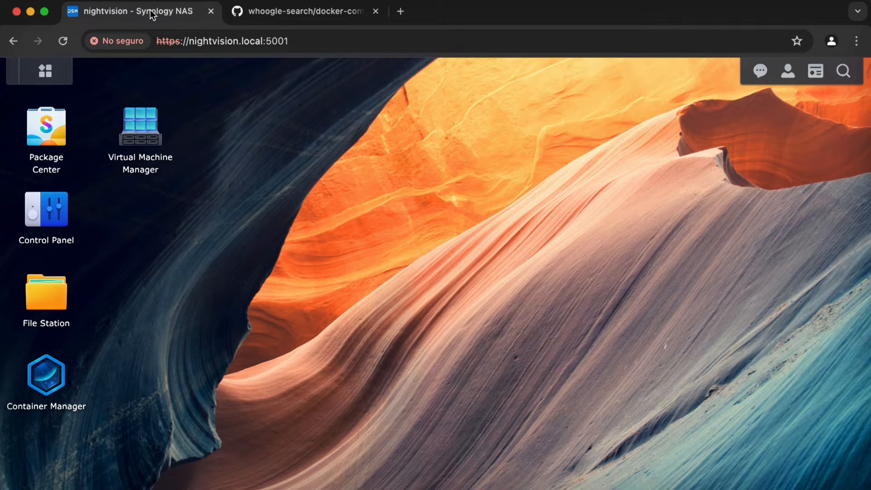
{"action": "mouse_move", "coordinate": [489, 193]}
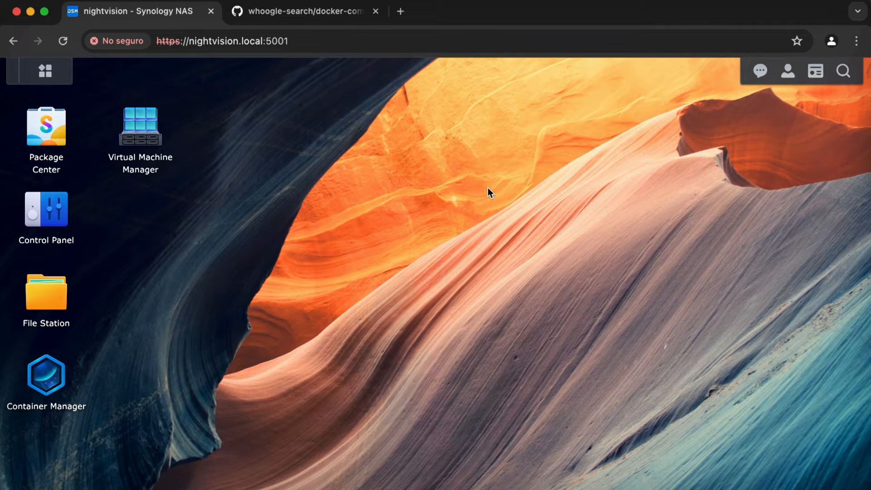
{"action": "mouse_move", "coordinate": [488, 286]}
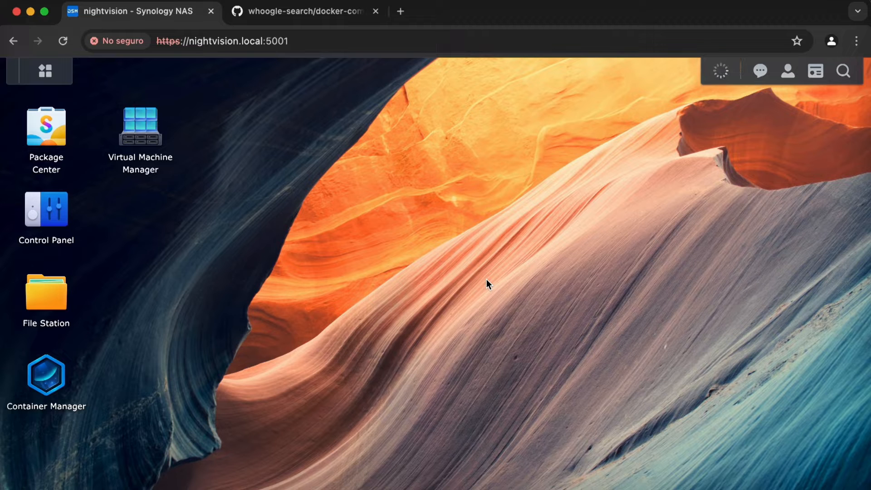
{"action": "mouse_move", "coordinate": [65, 381]}
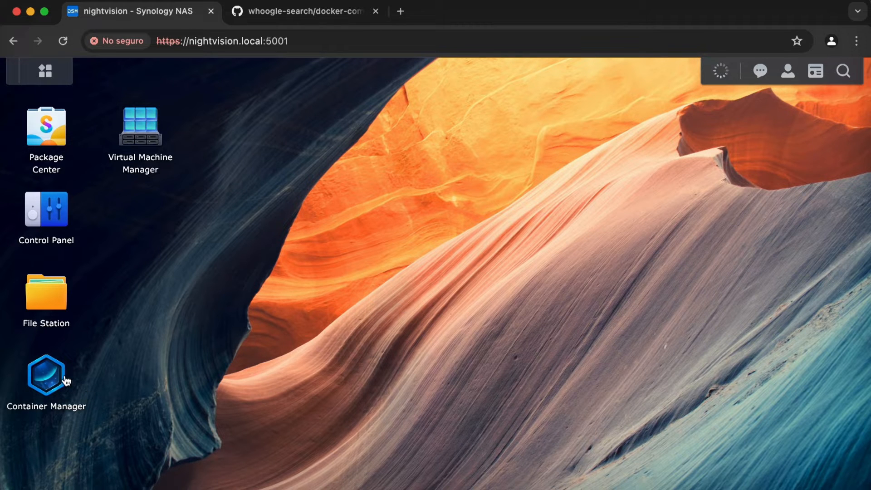
Search Package Center for Container Manager and view its package details
{"action": "double_click", "coordinate": [46, 126]}
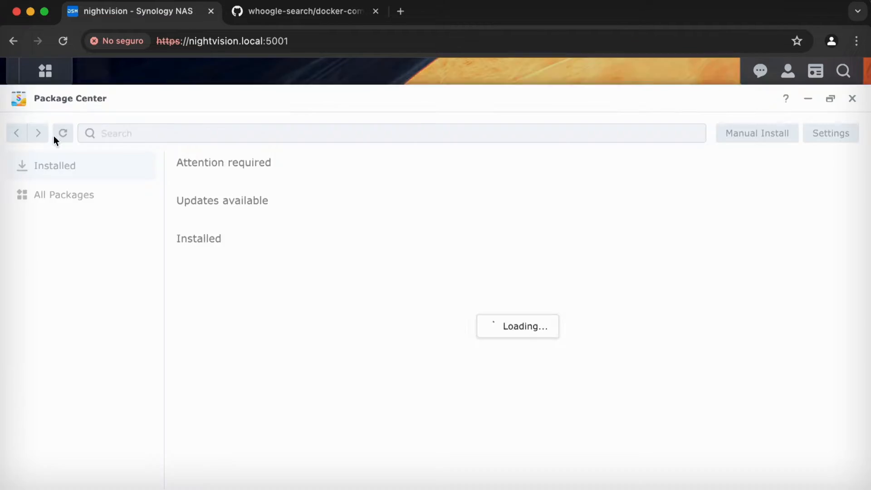
{"action": "type", "text": "cantuienarjeawre"}
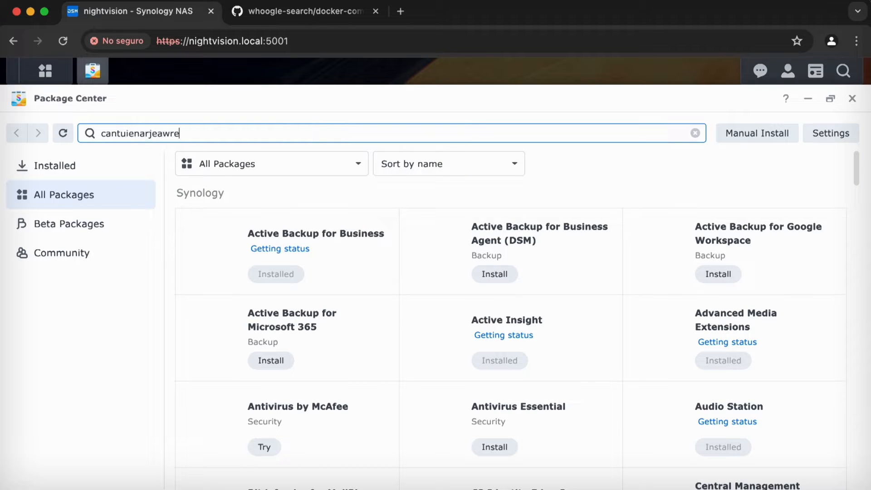
{"action": "type", "text": "srma manager"}
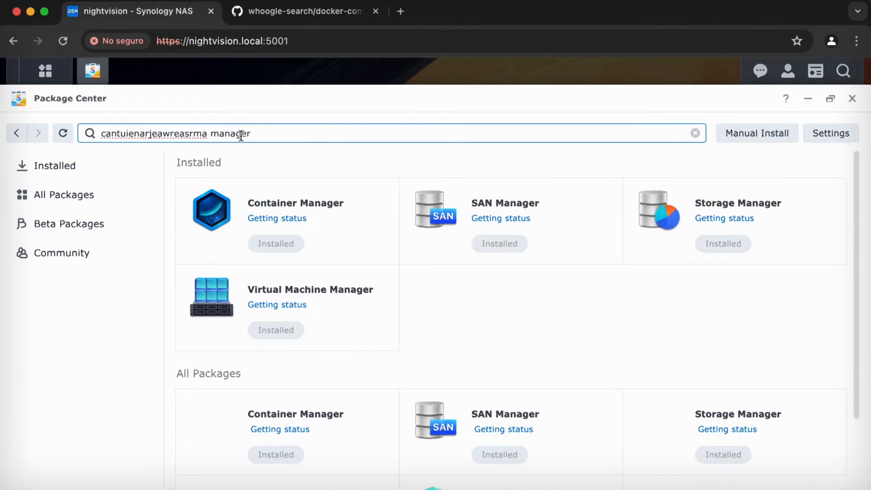
{"action": "left_click", "coordinate": [296, 203]}
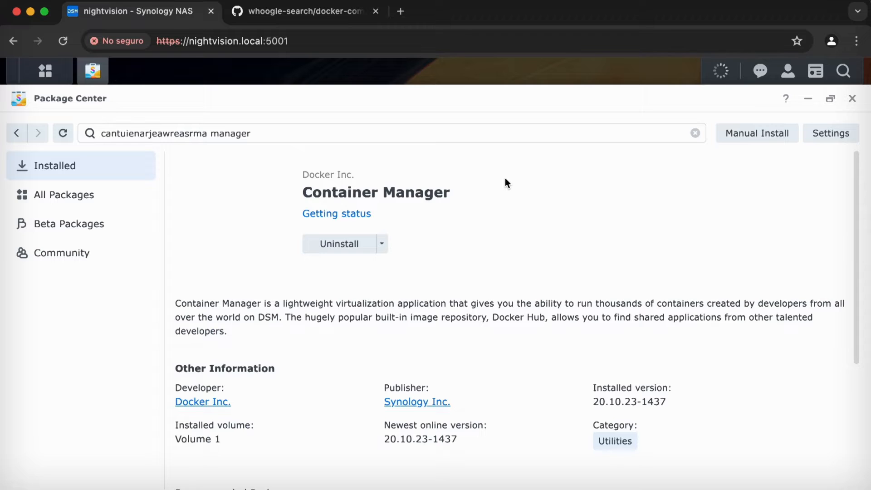
{"action": "mouse_move", "coordinate": [570, 230]}
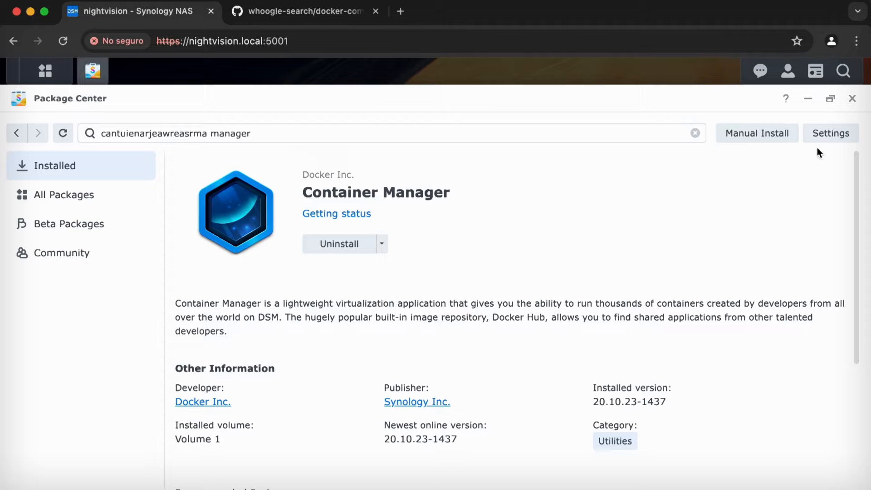
Close Package Center, launch Container Manager and view its empty Project list
{"action": "left_click", "coordinate": [852, 99]}
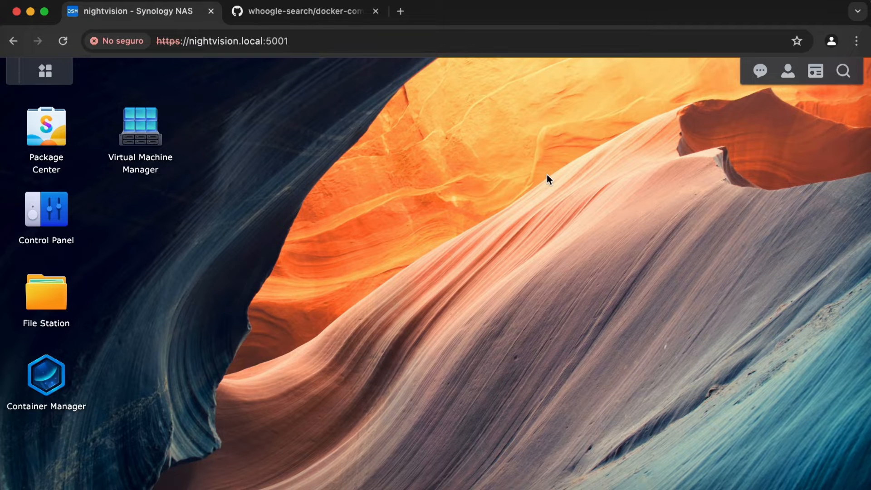
{"action": "double_click", "coordinate": [45, 375]}
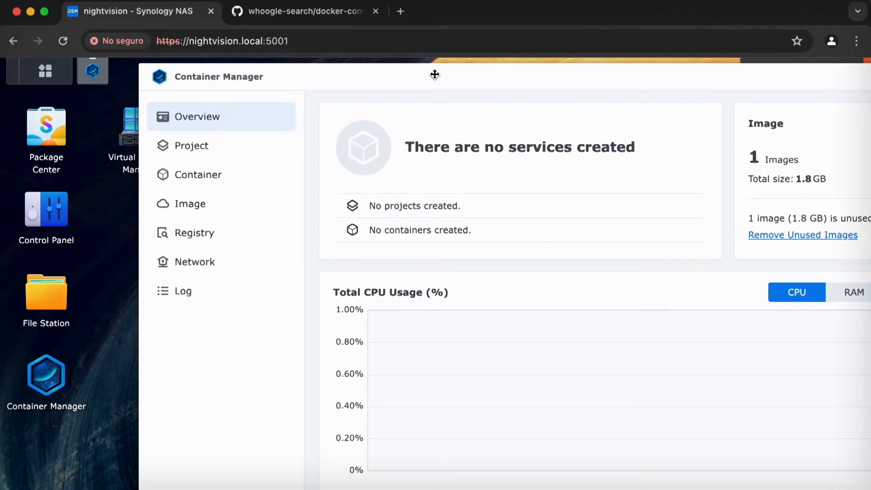
{"action": "left_click", "coordinate": [191, 145]}
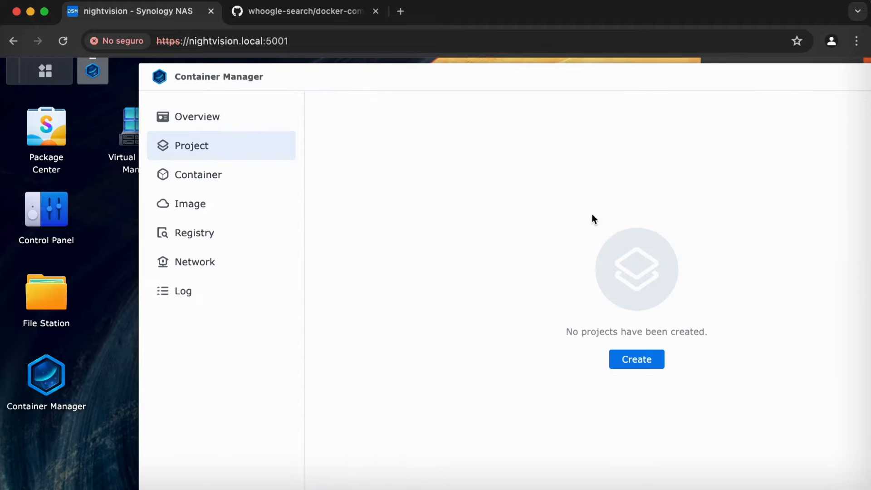
Create a new Container Manager project named 'whoogle' and bring up File Station
{"action": "left_click", "coordinate": [637, 359]}
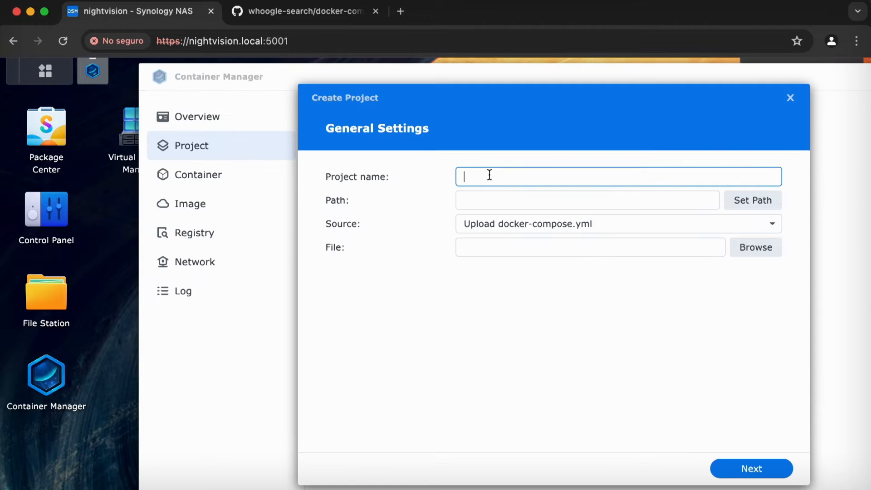
{"action": "type", "text": "whoogle"}
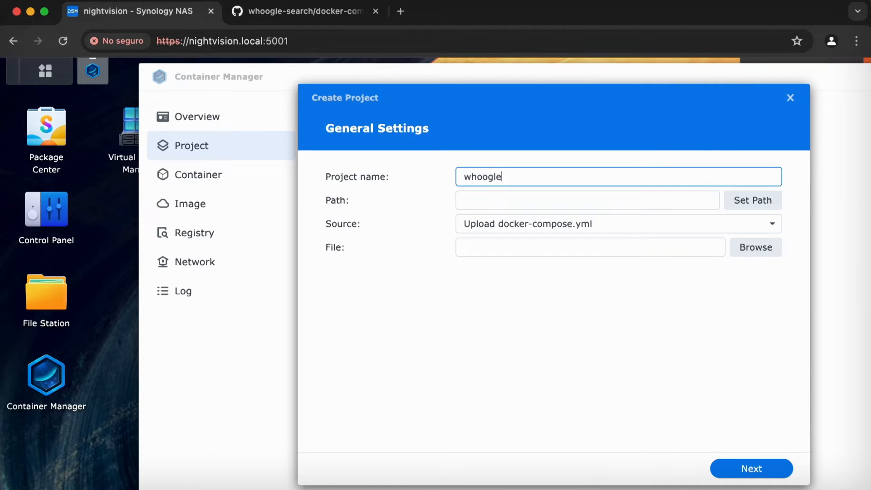
{"action": "left_click", "coordinate": [587, 200]}
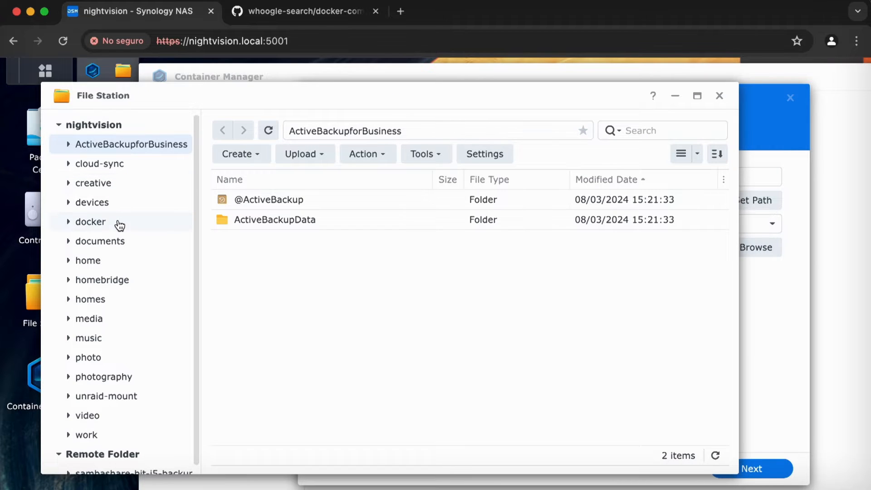
In File Station, create a 'whoogle' folder inside the docker shared folder
{"action": "left_click", "coordinate": [90, 222]}
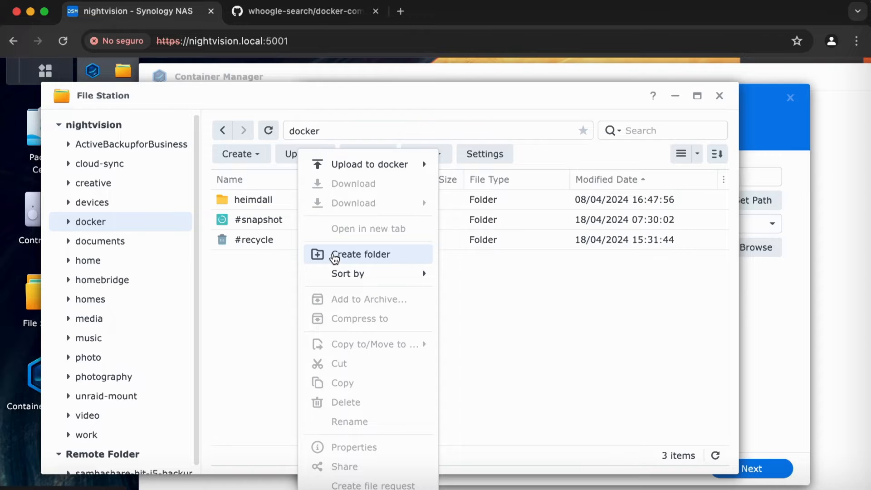
{"action": "left_click", "coordinate": [361, 254]}
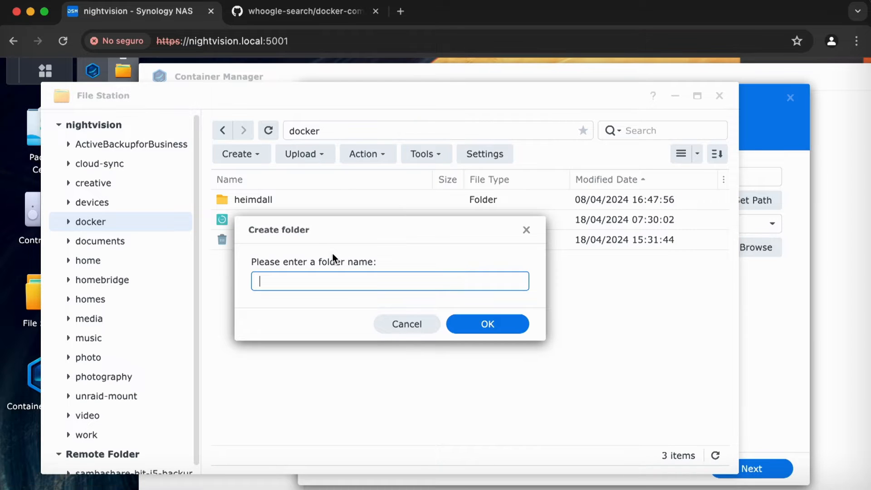
{"action": "left_click", "coordinate": [488, 324]}
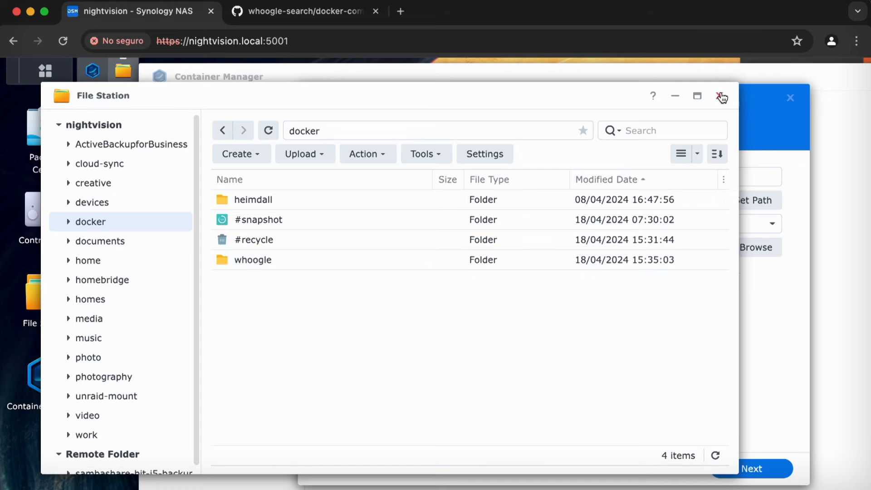
Close File Station and select /docker/whoogle as the project's path
{"action": "left_click", "coordinate": [721, 96]}
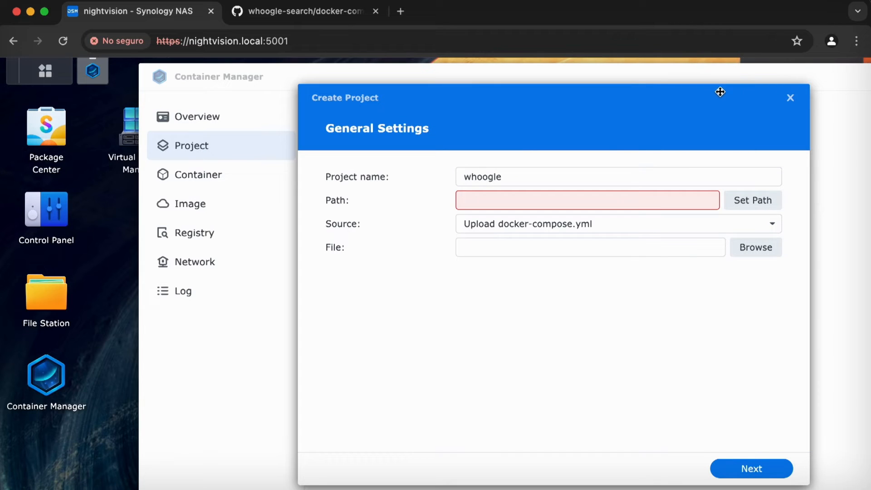
{"action": "left_click", "coordinate": [753, 200]}
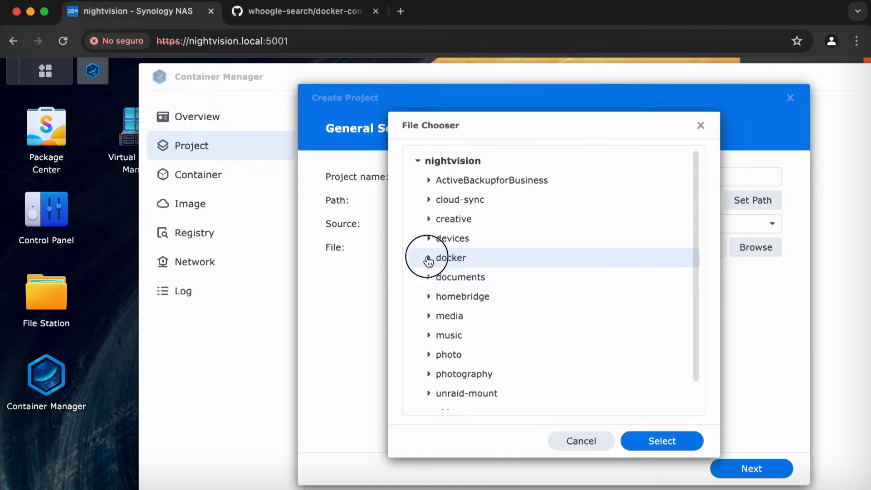
{"action": "left_click", "coordinate": [429, 258]}
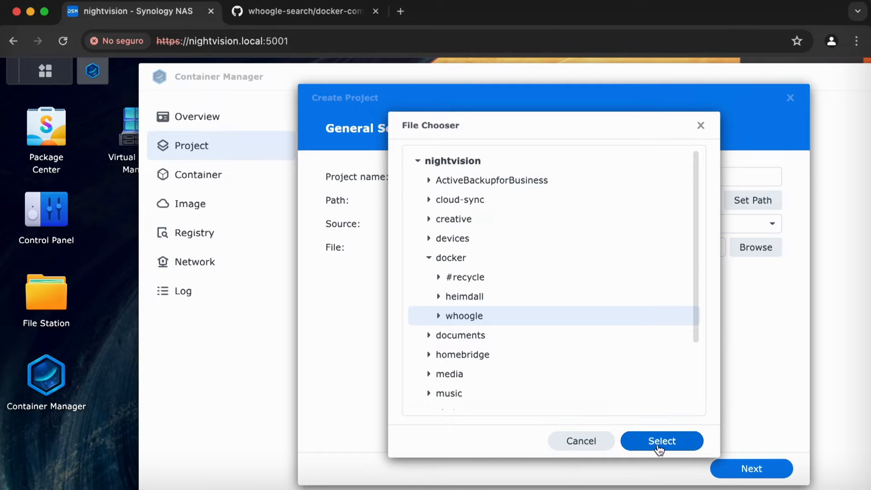
{"action": "mouse_move", "coordinate": [664, 450]}
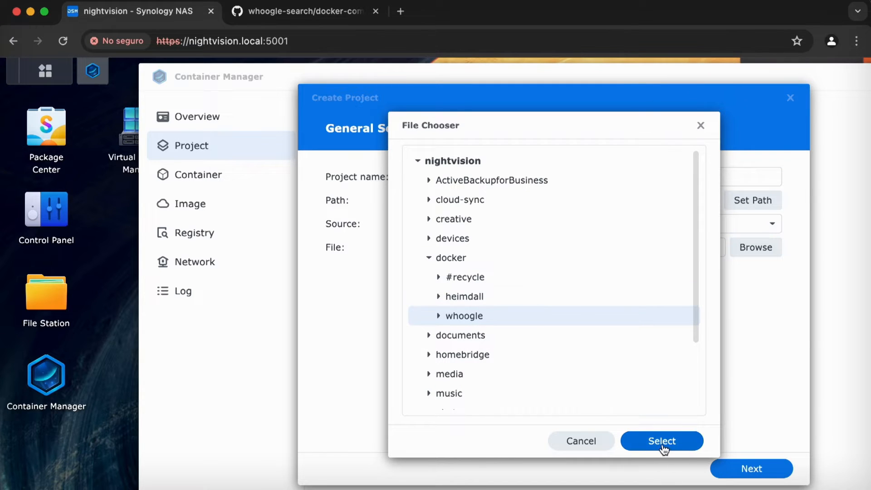
{"action": "left_click", "coordinate": [661, 441]}
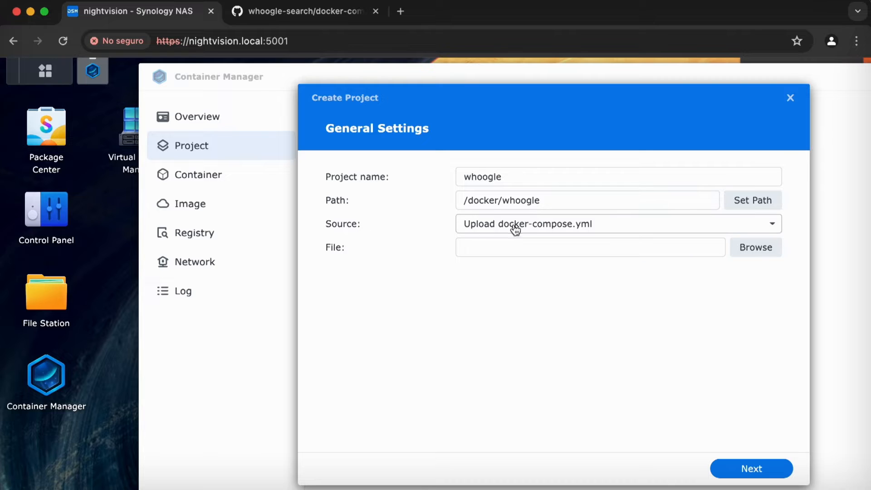
Choose Create docker-compose.yml and fill it with Whoogle's compose file copied from GitHub
{"action": "left_click", "coordinate": [617, 224]}
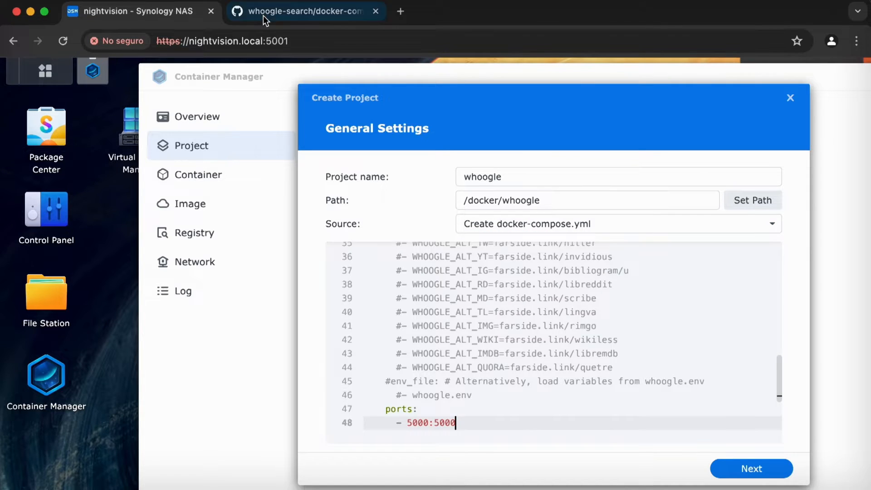
{"action": "left_click", "coordinate": [304, 10]}
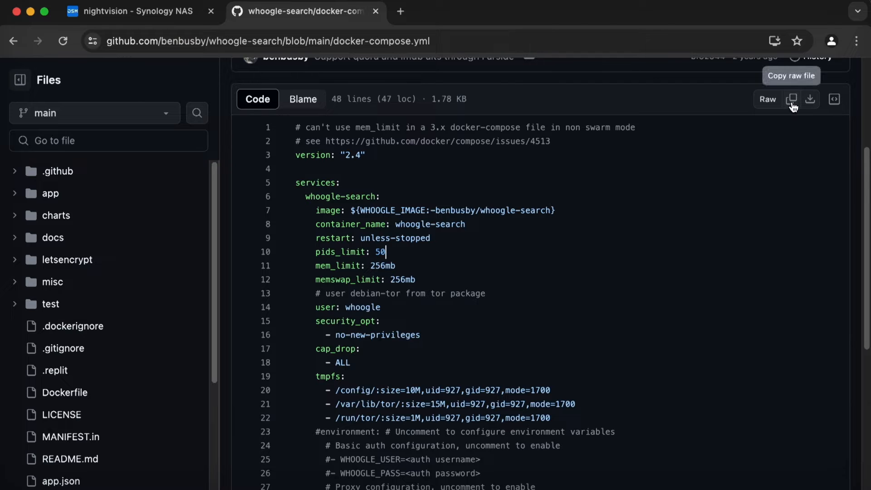
{"action": "left_click", "coordinate": [133, 11]}
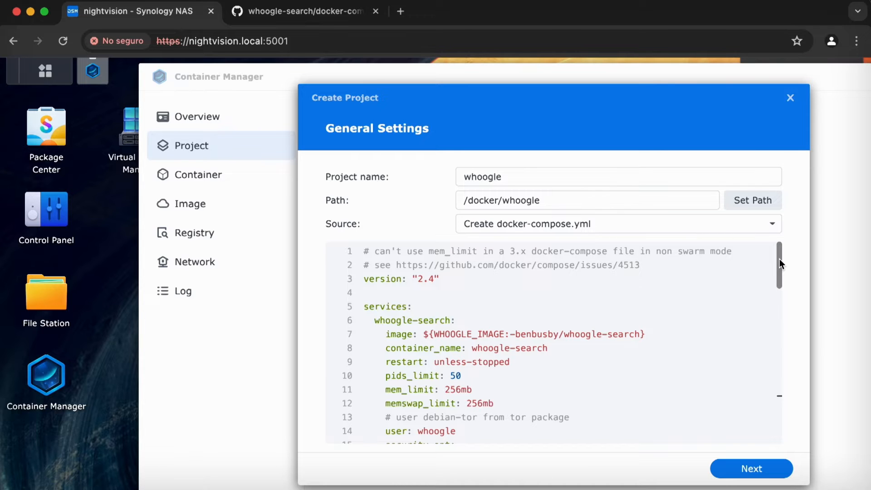
{"action": "scroll", "scroll_direction": "down", "scroll_amount": 3}
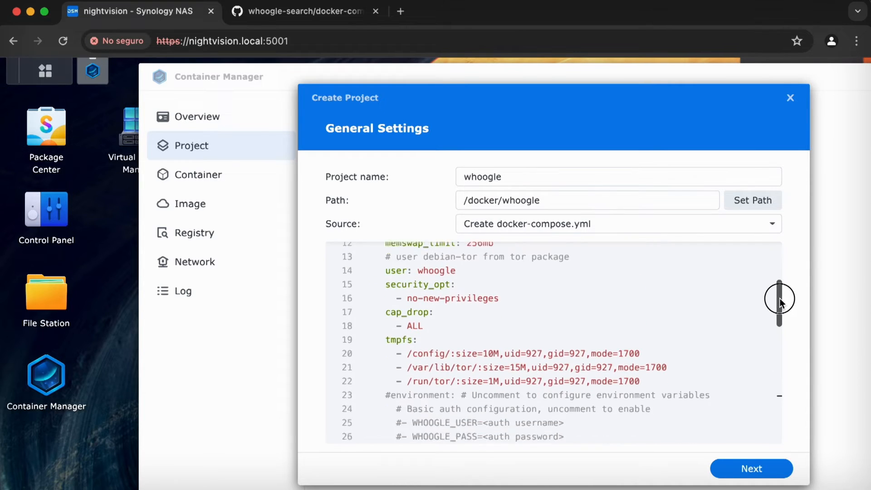
{"action": "left_click_drag", "start_coordinate": [780, 300], "coordinate": [778, 268]}
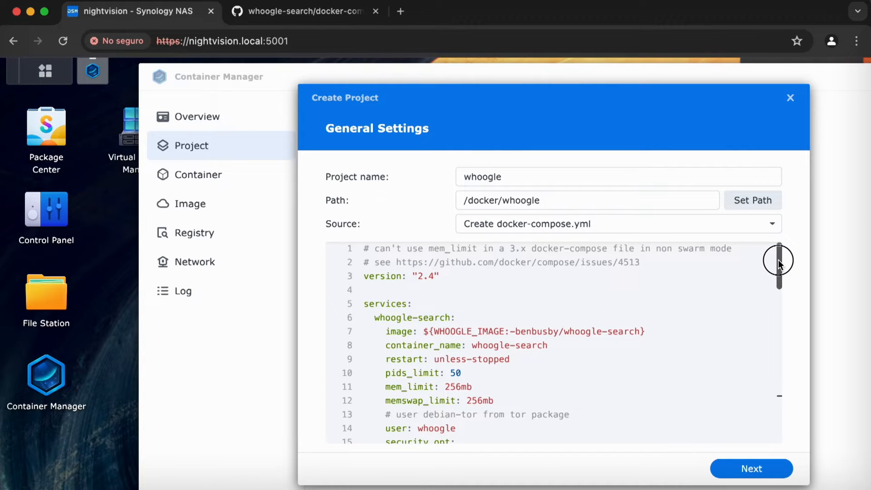
{"action": "scroll", "scroll_direction": "down", "scroll_amount": 3}
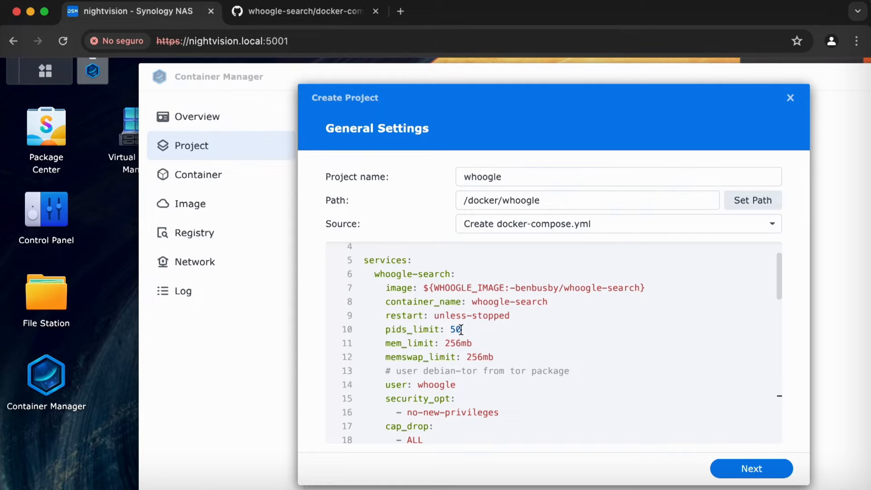
{"action": "left_click", "coordinate": [459, 330]}
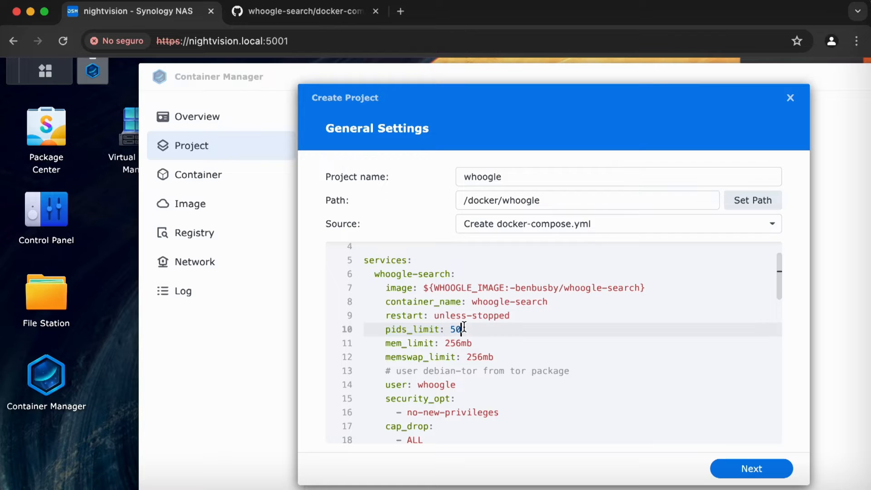
{"action": "double_click", "coordinate": [423, 330]}
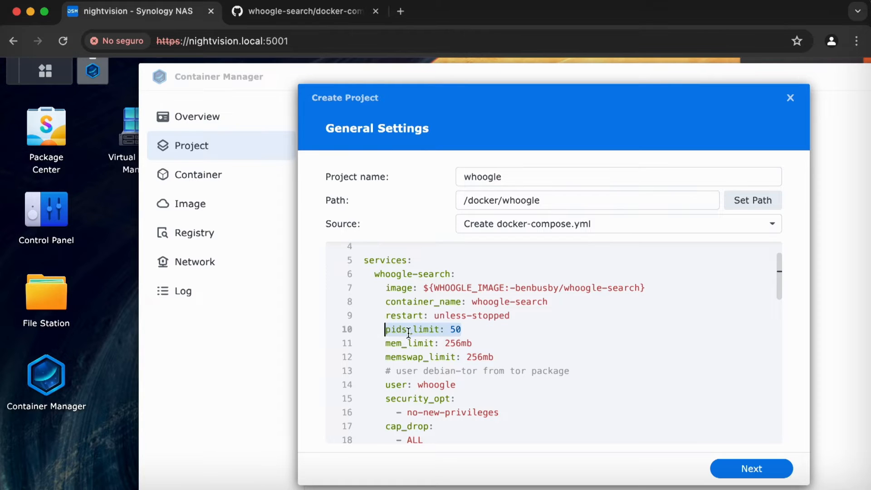
{"action": "left_click", "coordinate": [473, 343]}
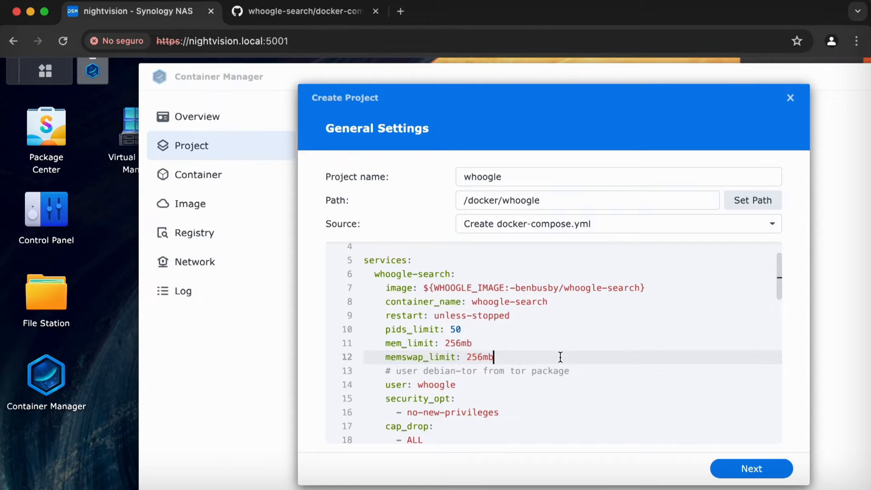
{"action": "mouse_move", "coordinate": [787, 274]}
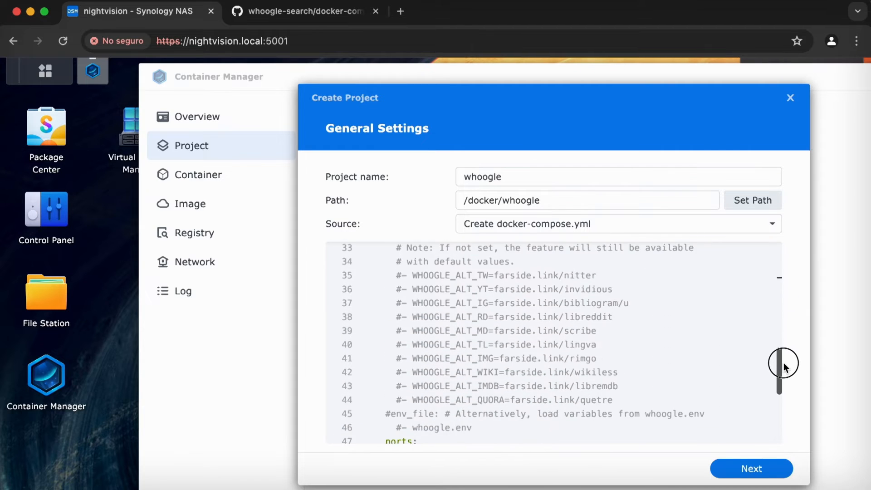
{"action": "scroll", "scroll_direction": "down", "scroll_amount": 3}
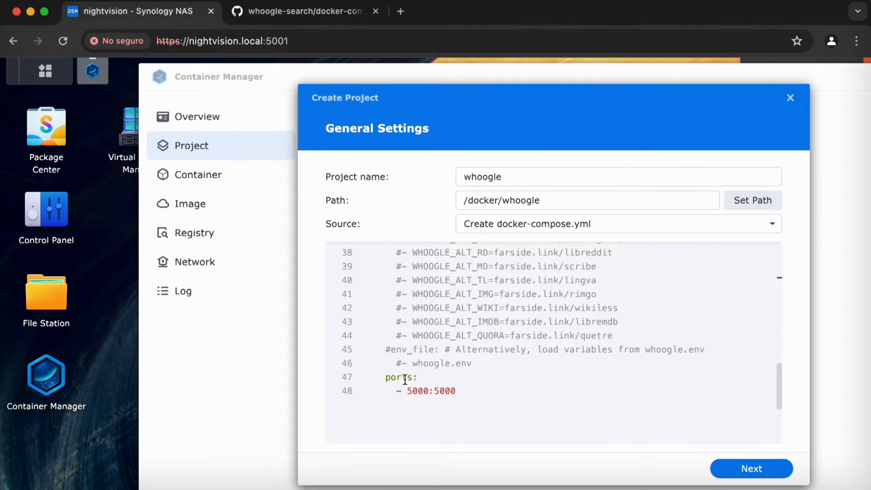
{"action": "double_click", "coordinate": [417, 391]}
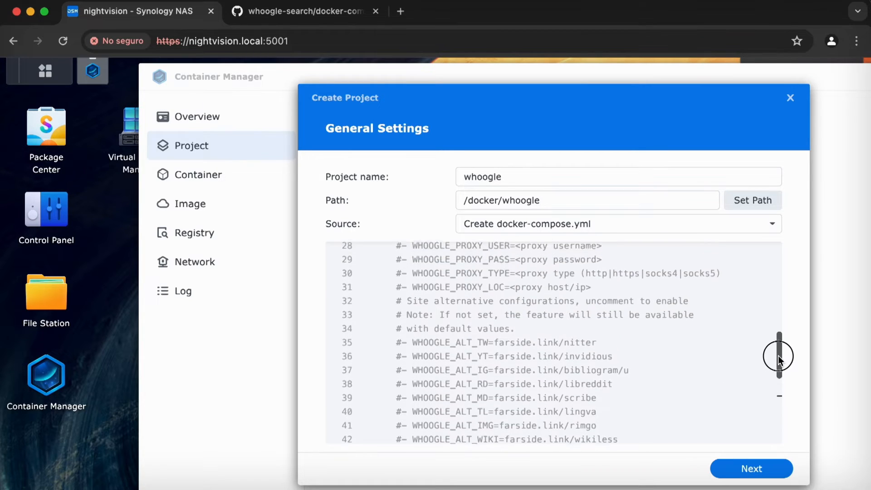
Enter the Whoogle compose file mapping host port 15000 to container port 5000, environment options commented out
{"action": "scroll", "scroll_direction": "up", "scroll_amount": 3}
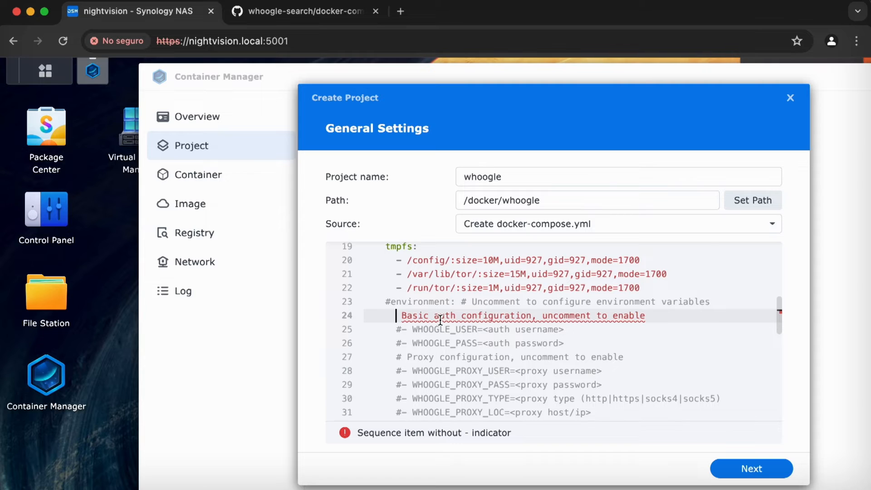
{"action": "type", "text": "#"}
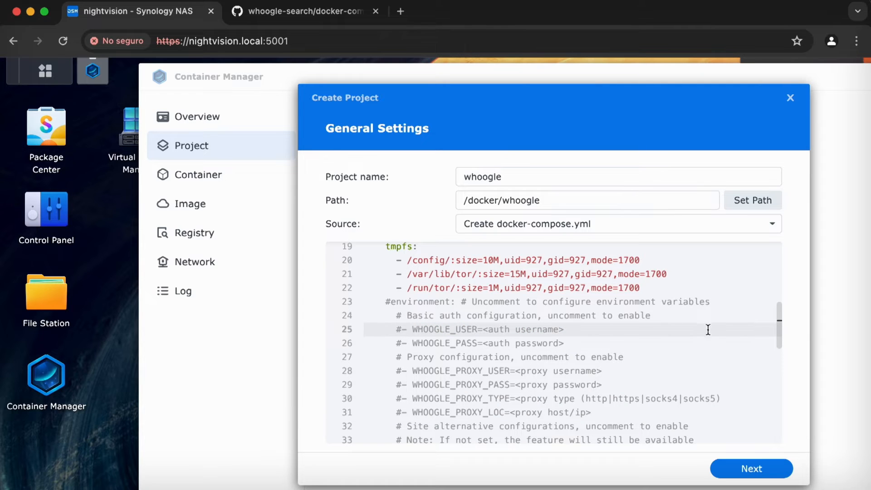
{"action": "mouse_move", "coordinate": [784, 321]}
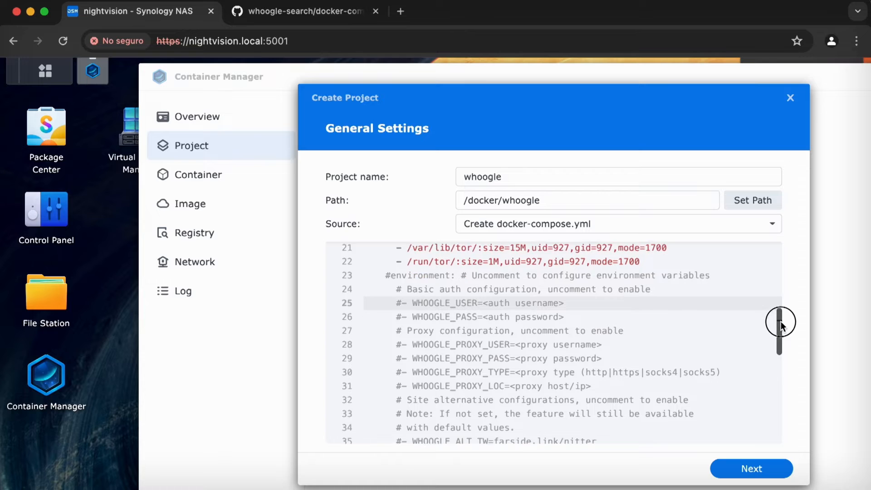
{"action": "scroll", "scroll_direction": "down", "scroll_amount": 3}
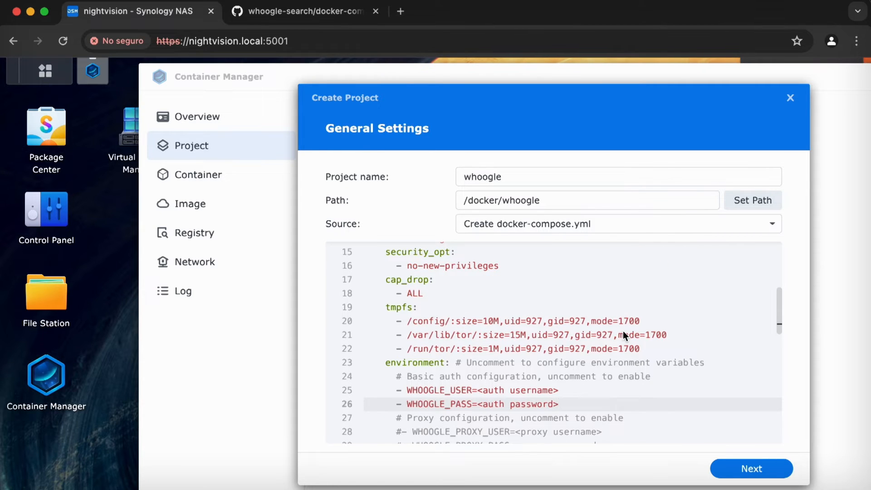
{"action": "mouse_move", "coordinate": [495, 362]}
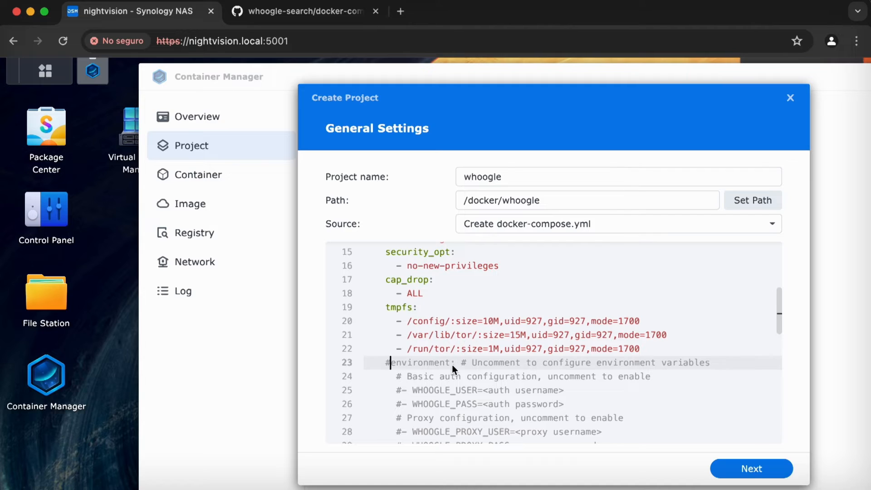
{"action": "mouse_move", "coordinate": [482, 341]}
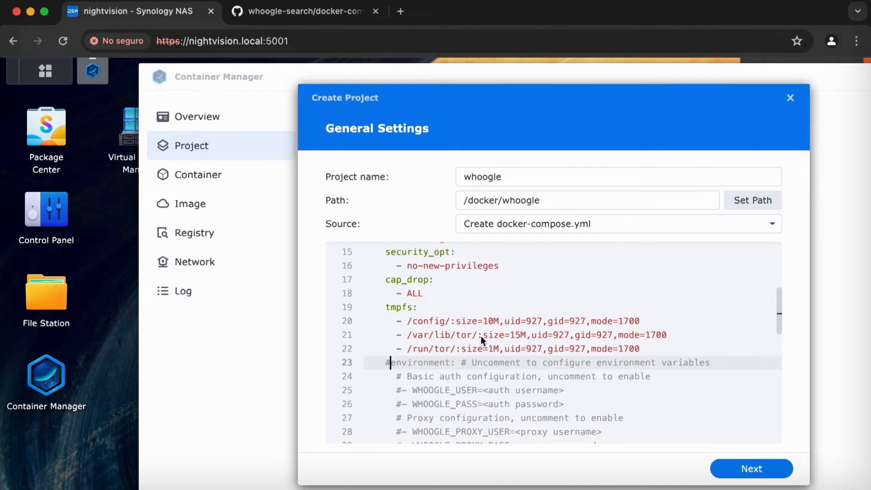
{"action": "mouse_move", "coordinate": [642, 328]}
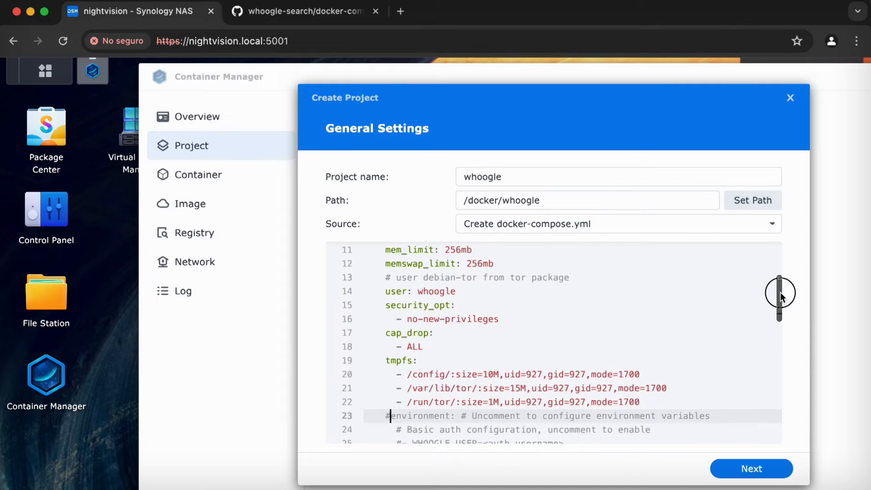
{"action": "scroll", "scroll_direction": "down", "scroll_amount": 3}
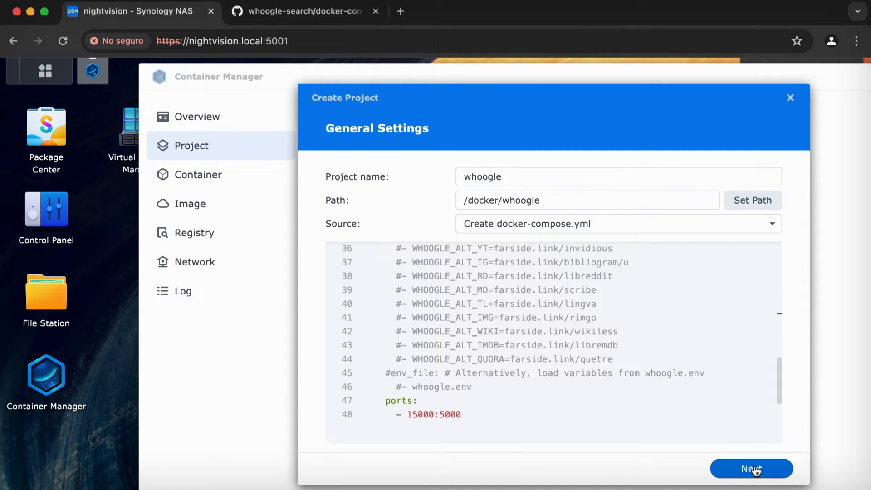
Skip the Web Station portal and advance to the whoogle project summary
{"action": "left_click", "coordinate": [750, 469]}
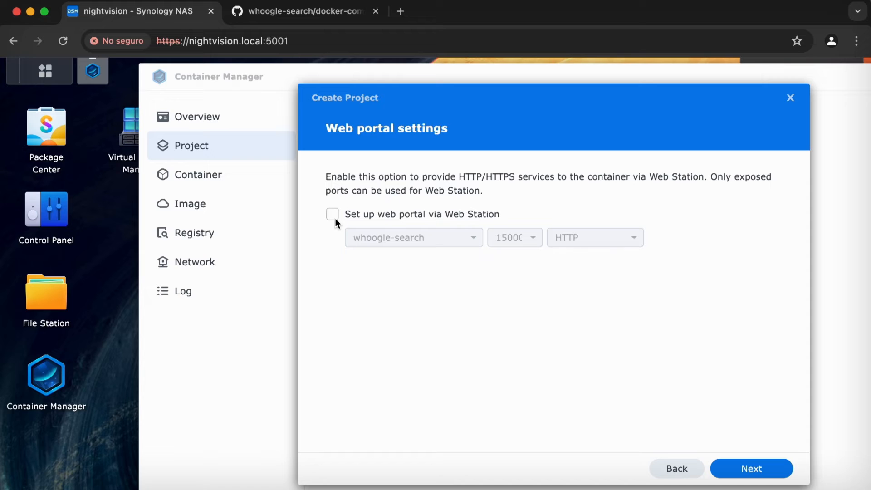
{"action": "mouse_move", "coordinate": [751, 468]}
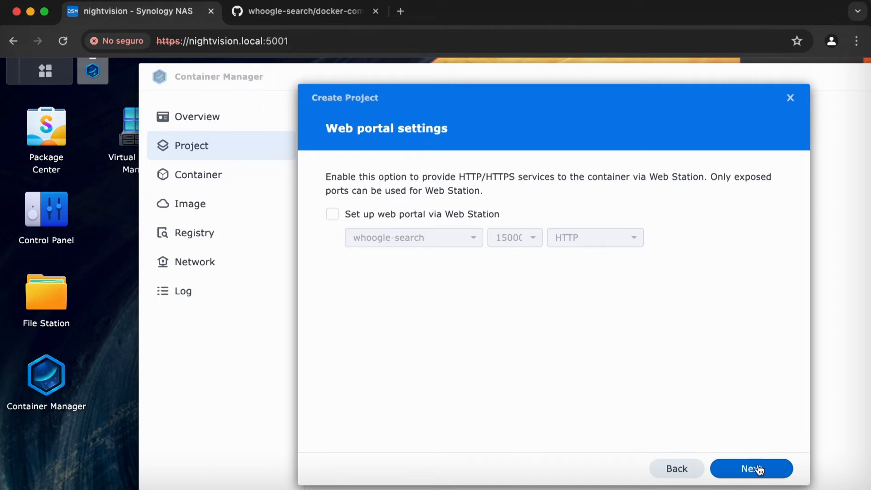
{"action": "left_click", "coordinate": [750, 468]}
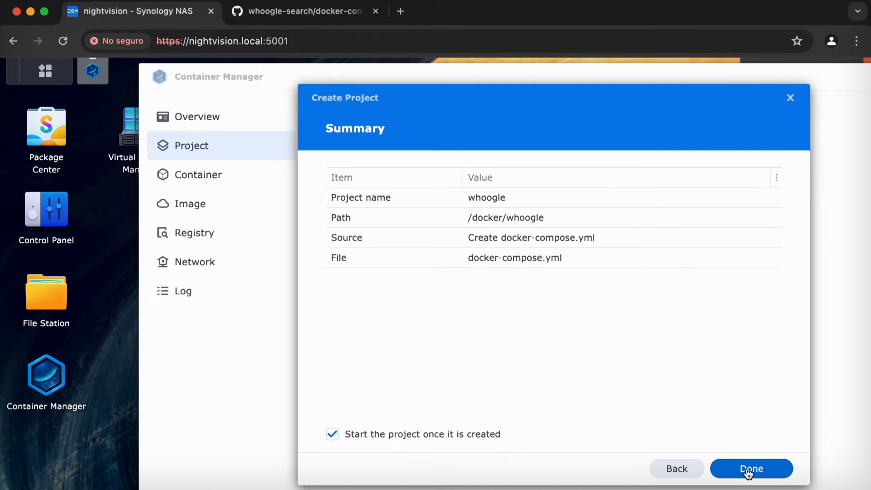
Build the whoogle project until Exit Code 0, then dismiss the build log
{"action": "left_click", "coordinate": [751, 468]}
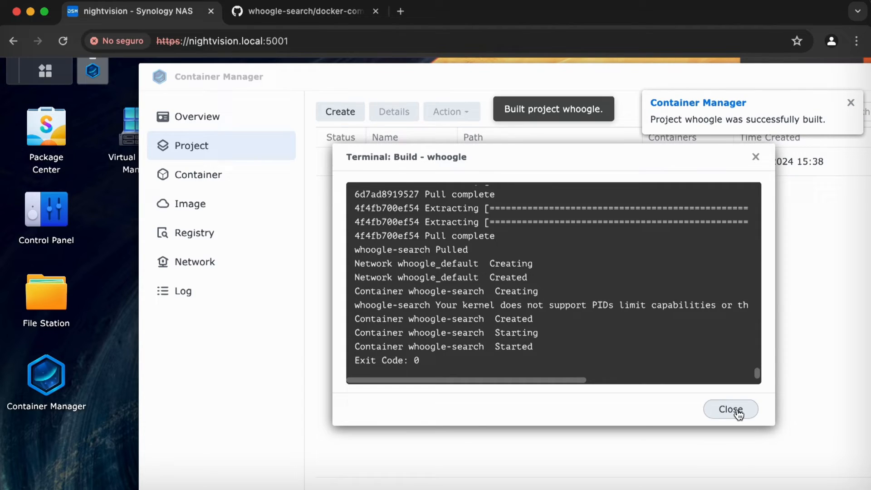
{"action": "left_click", "coordinate": [730, 409]}
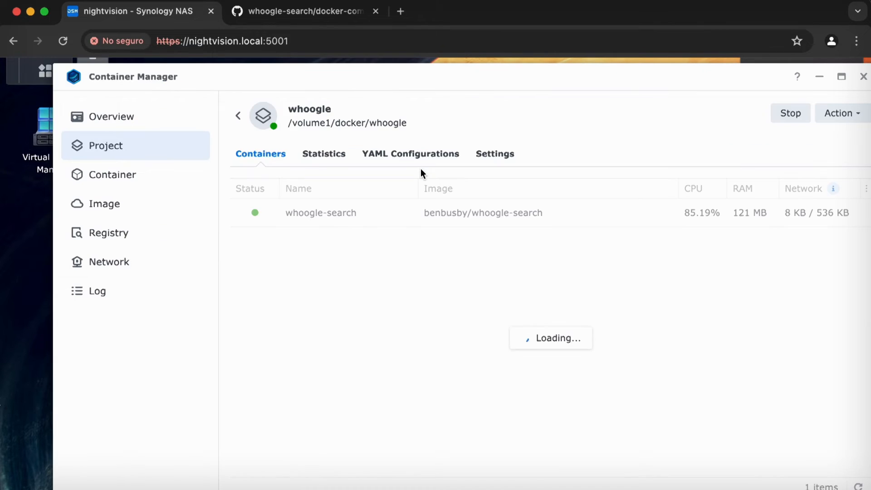
Open the whoogle project's YAML configuration and highlight the pids_limit: 50 line
{"action": "left_click", "coordinate": [238, 116]}
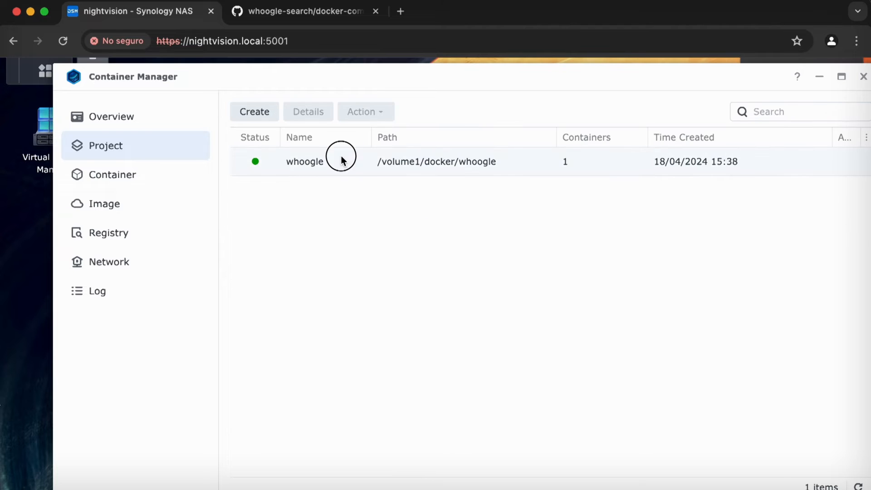
{"action": "double_click", "coordinate": [305, 161]}
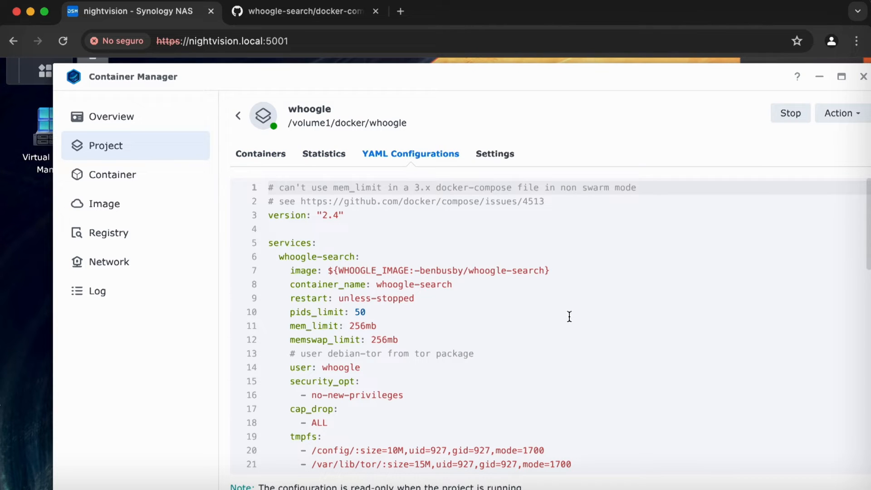
{"action": "scroll", "scroll_direction": "down", "scroll_amount": 3}
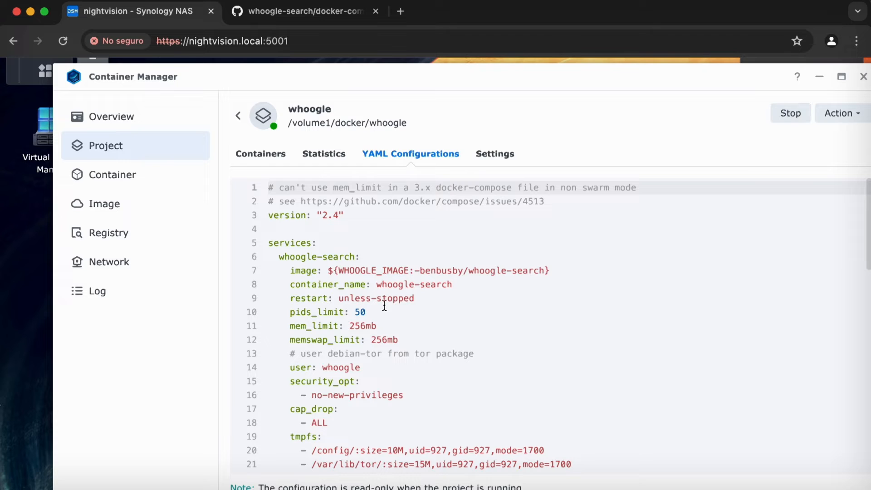
{"action": "left_click", "coordinate": [394, 311]}
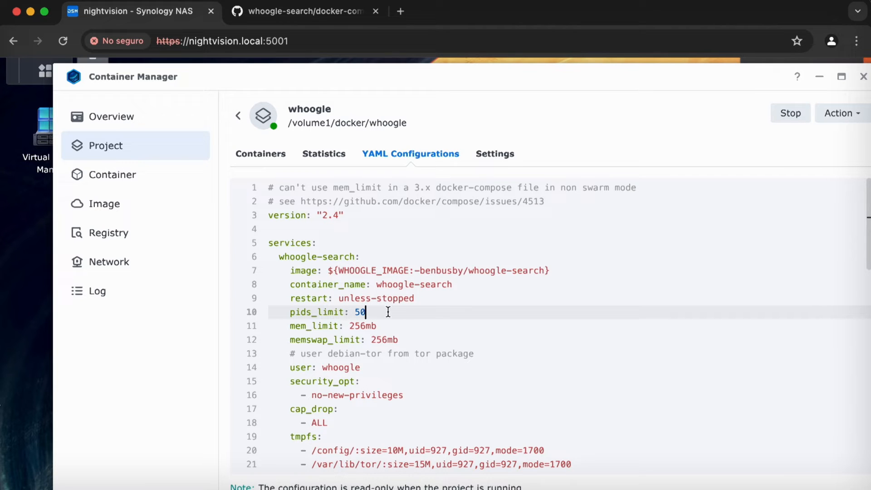
{"action": "mouse_move", "coordinate": [516, 130]}
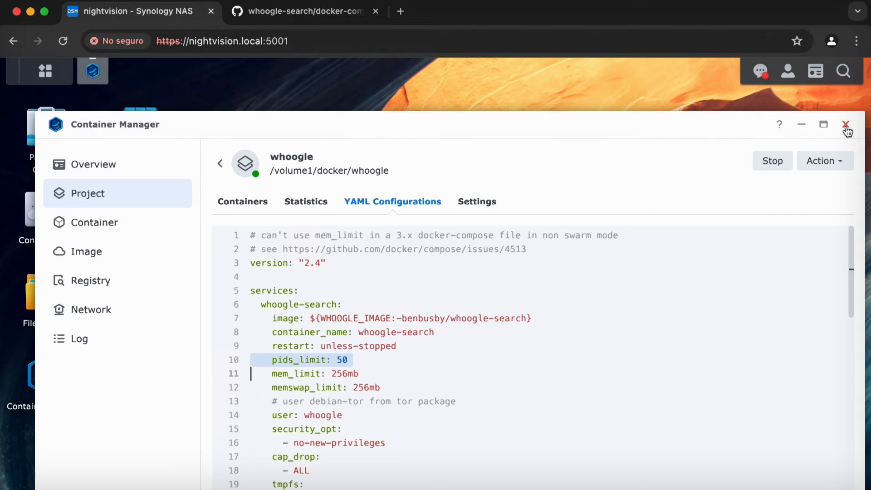
{"action": "mouse_move", "coordinate": [803, 129]}
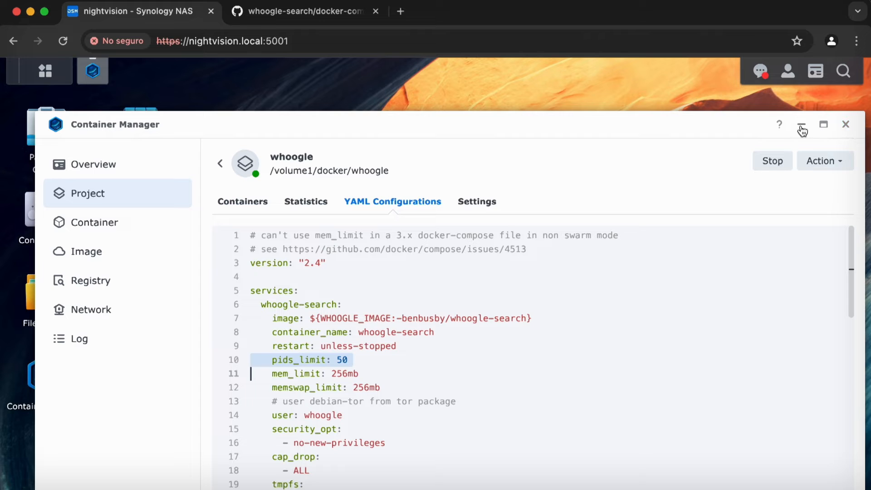
Close the Container Manager window, returning to the DSM desktop
{"action": "scroll", "scroll_direction": "down", "scroll_amount": 3}
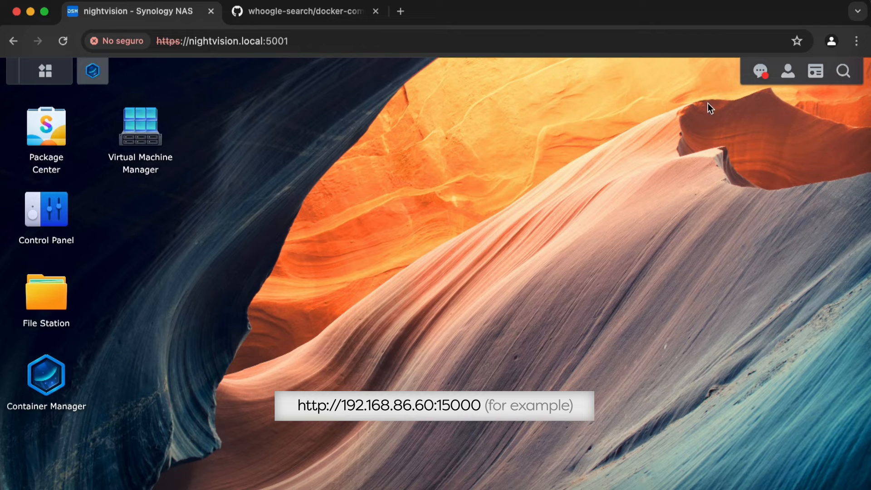
{"action": "double_click", "coordinate": [213, 40]}
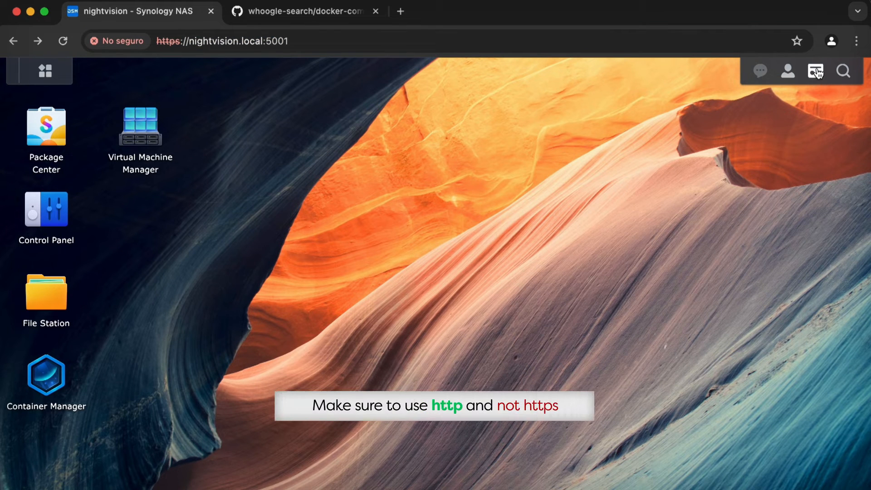
Show the Storage and System Health widgets listing LAN address 192.168.86.60
{"action": "left_click", "coordinate": [816, 71]}
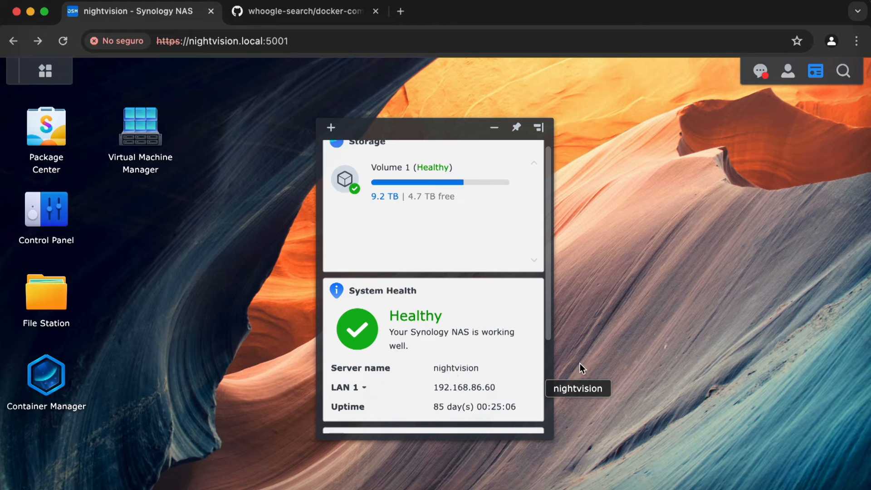
{"action": "mouse_move", "coordinate": [463, 373]}
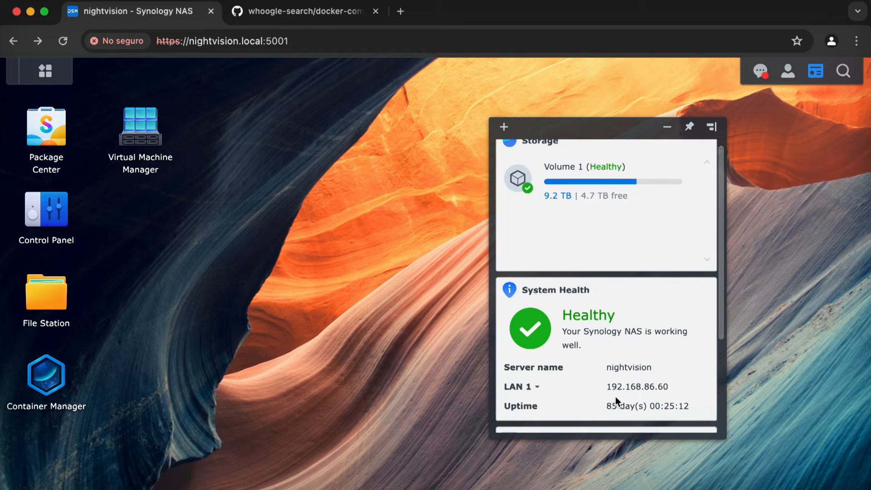
{"action": "mouse_move", "coordinate": [721, 181]}
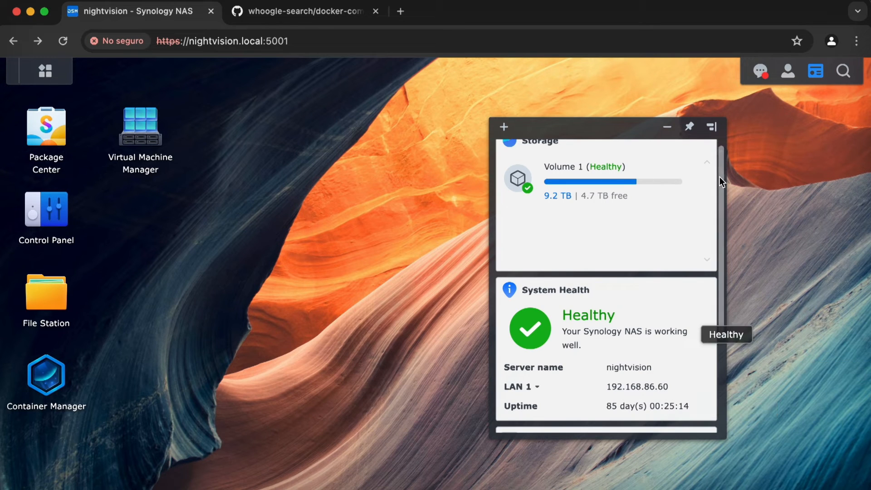
{"action": "mouse_move", "coordinate": [154, 44]}
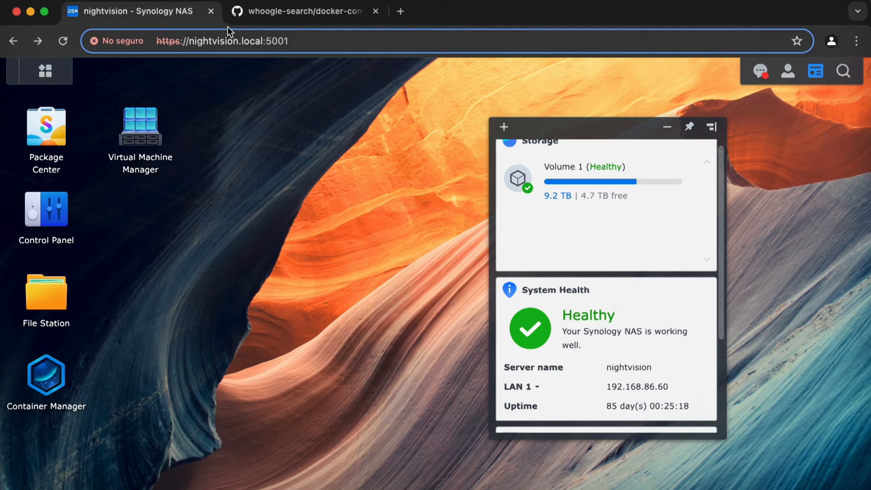
{"action": "left_click", "coordinate": [222, 41]}
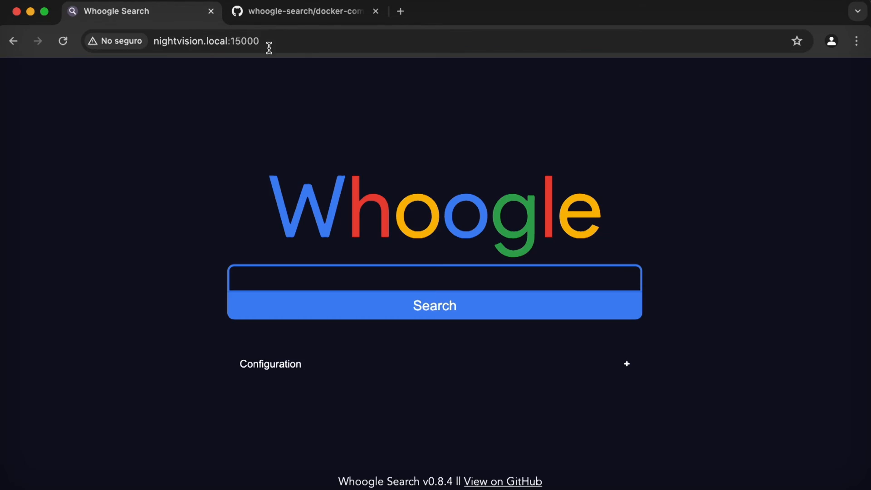
Search Whoogle for 'whoogle github' and scroll through the results
{"action": "type", "text": "w"}
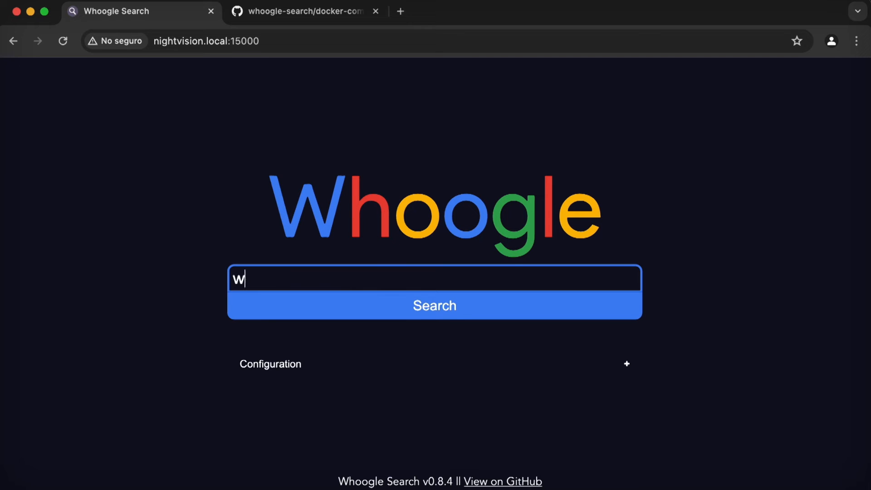
{"action": "type", "text": "hoogle github"}
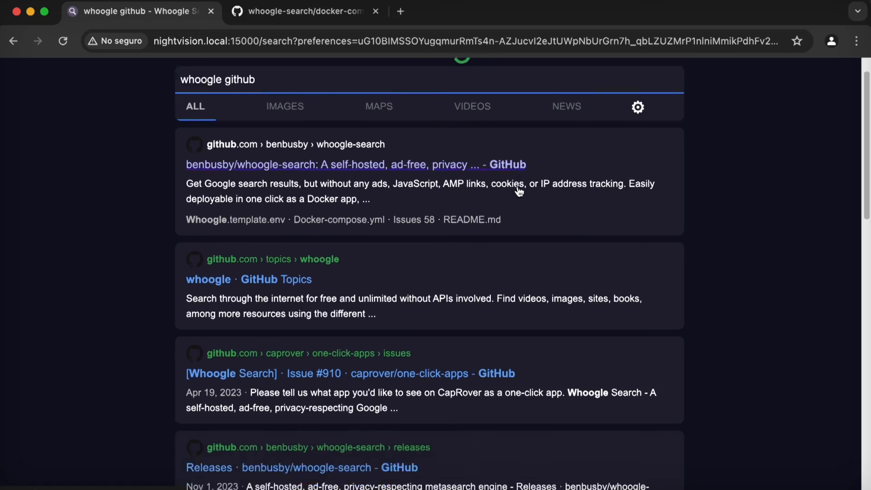
{"action": "scroll", "scroll_direction": "up", "scroll_amount": 3}
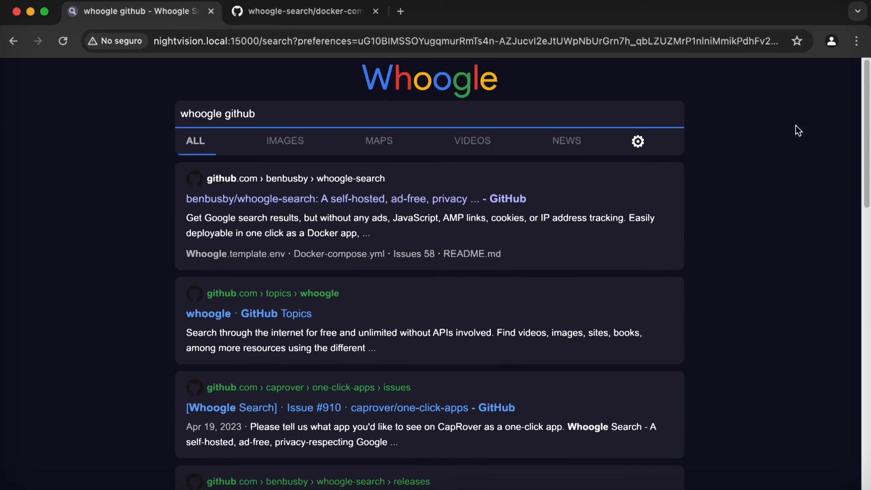
{"action": "scroll", "scroll_direction": "down", "scroll_amount": 3}
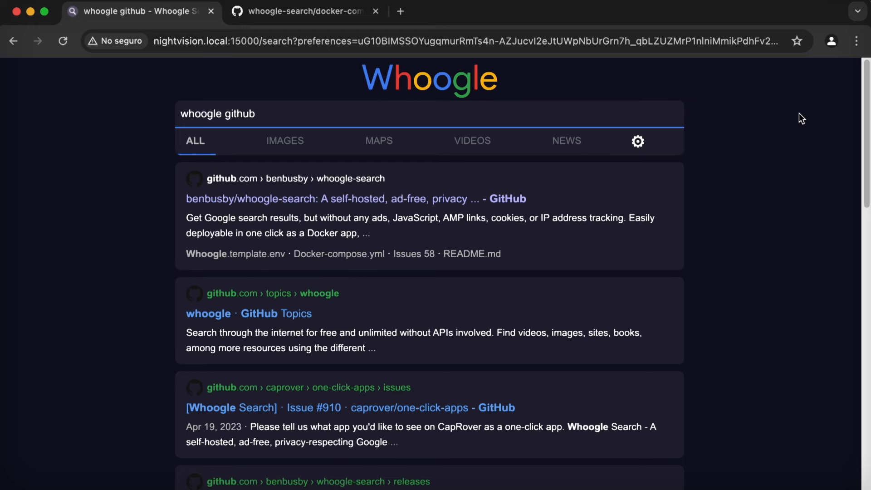
{"action": "mouse_move", "coordinate": [794, 145]}
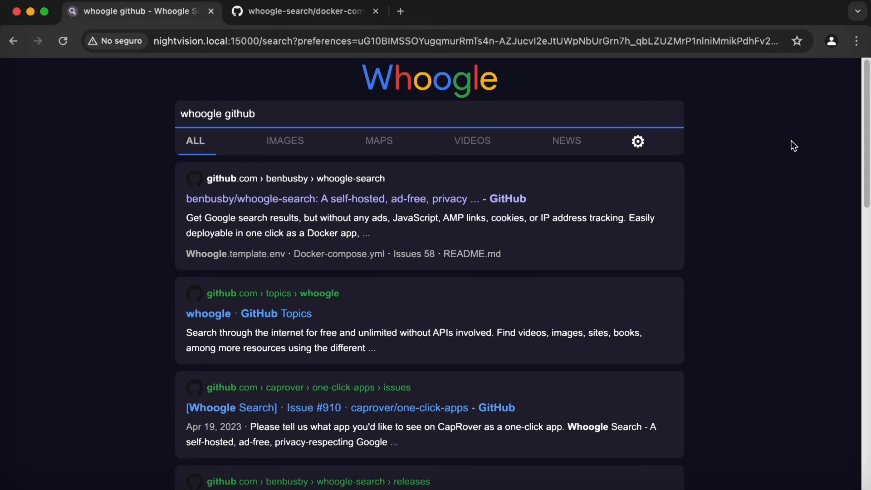
Look over the country and Time Period filters, leaving them unchanged
{"action": "left_click", "coordinate": [638, 141]}
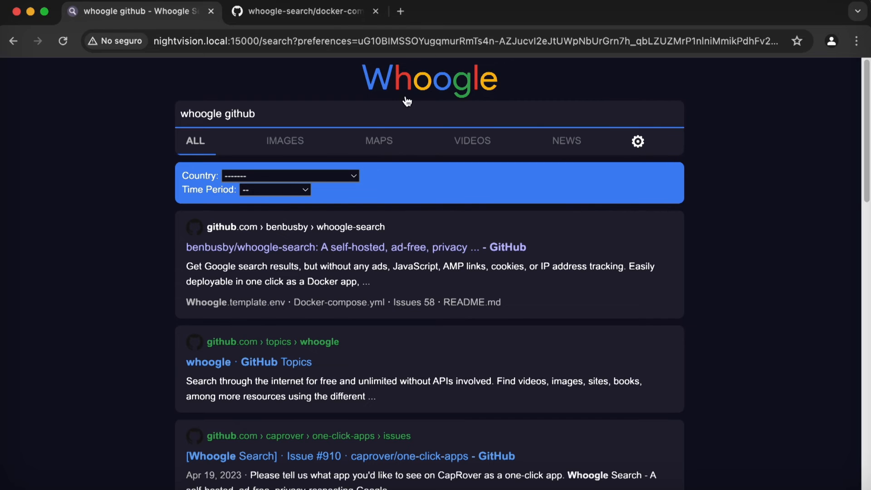
{"action": "left_click", "coordinate": [429, 78]}
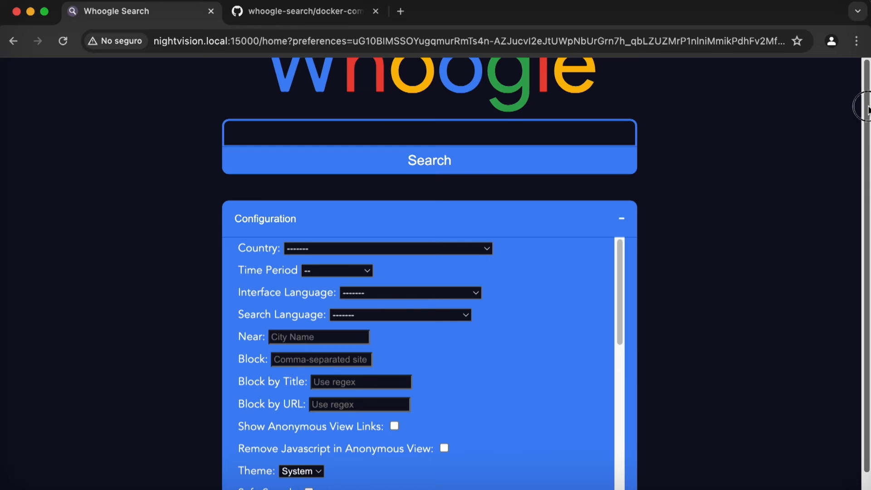
{"action": "scroll", "scroll_direction": "down", "scroll_amount": 3}
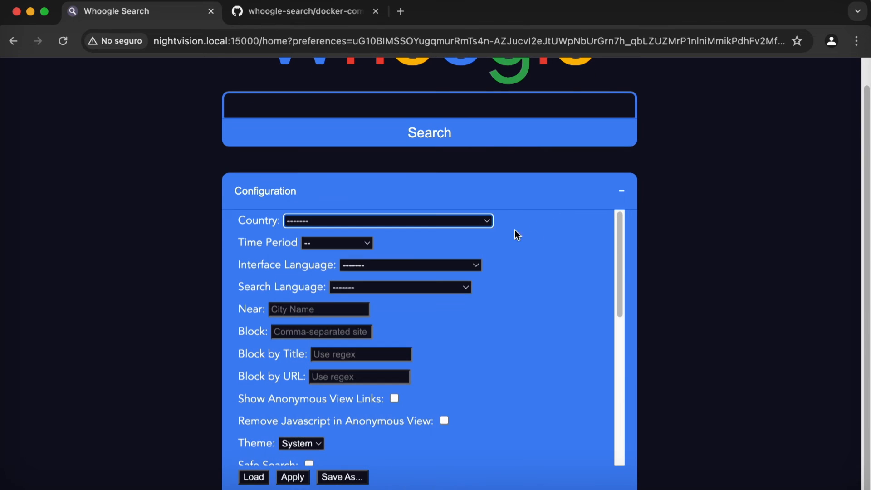
{"action": "left_click", "coordinate": [336, 242]}
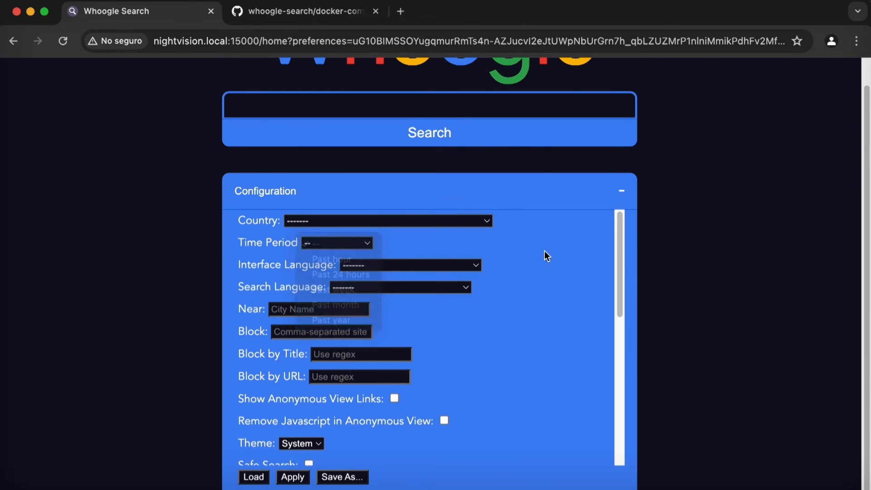
{"action": "left_click", "coordinate": [336, 243]}
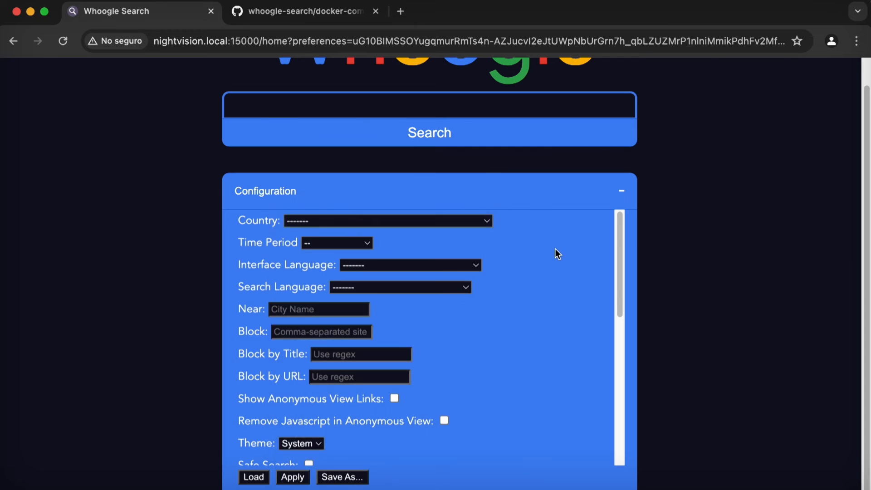
Change the Whoogle configuration Theme from System to Dark
{"action": "left_click", "coordinate": [387, 221]}
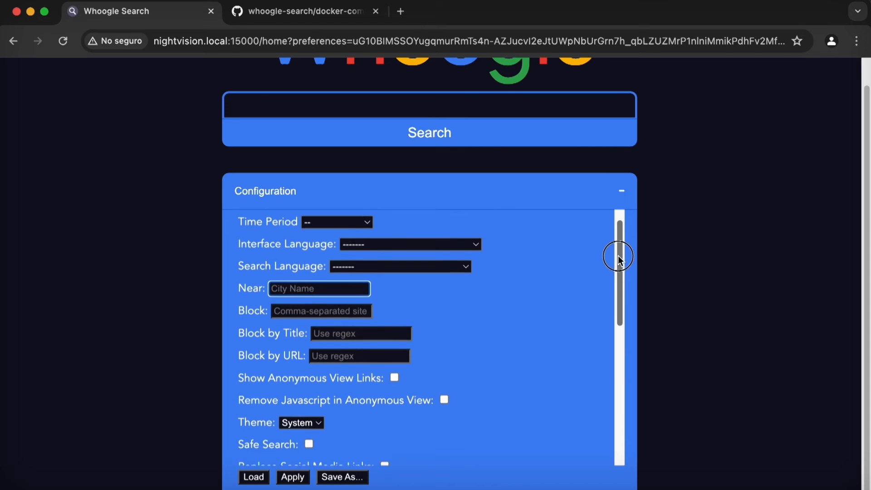
{"action": "left_click", "coordinate": [302, 422]}
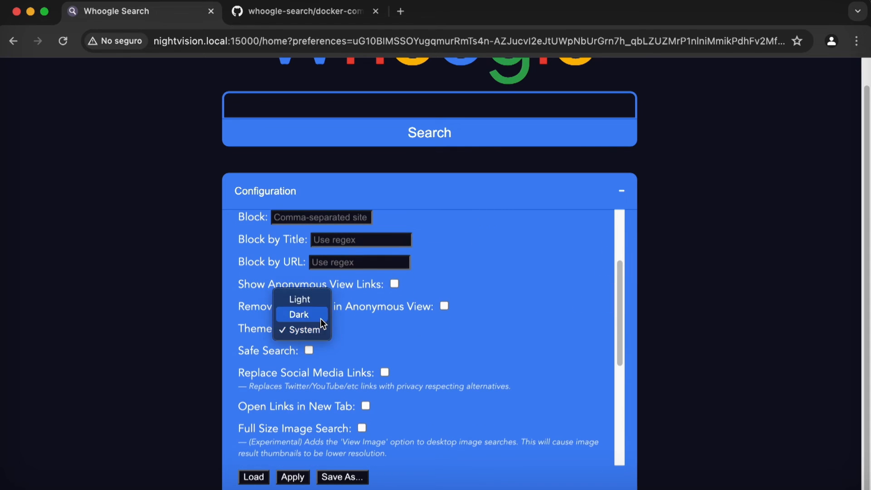
{"action": "left_click", "coordinate": [300, 314]}
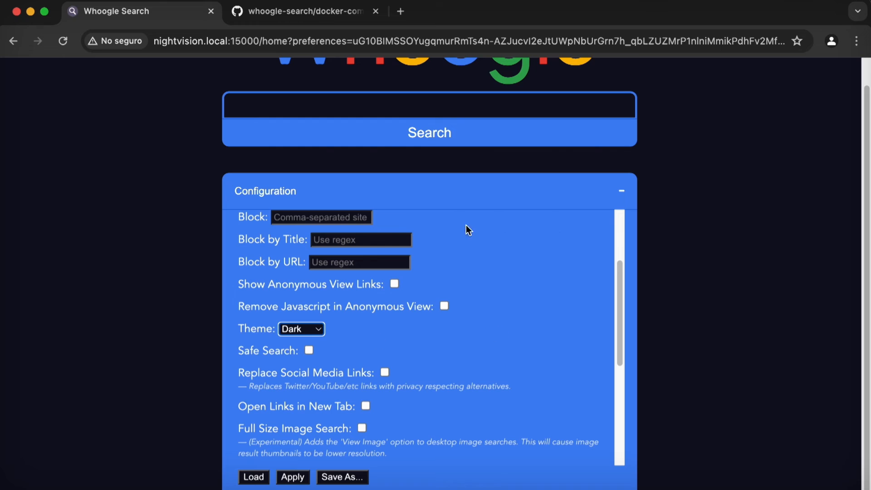
{"action": "left_click", "coordinate": [302, 11]}
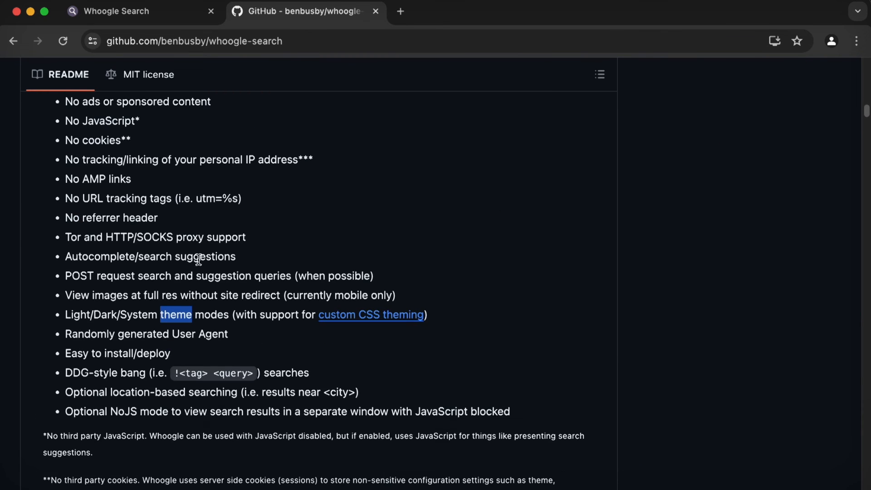
{"action": "mouse_move", "coordinate": [357, 319]}
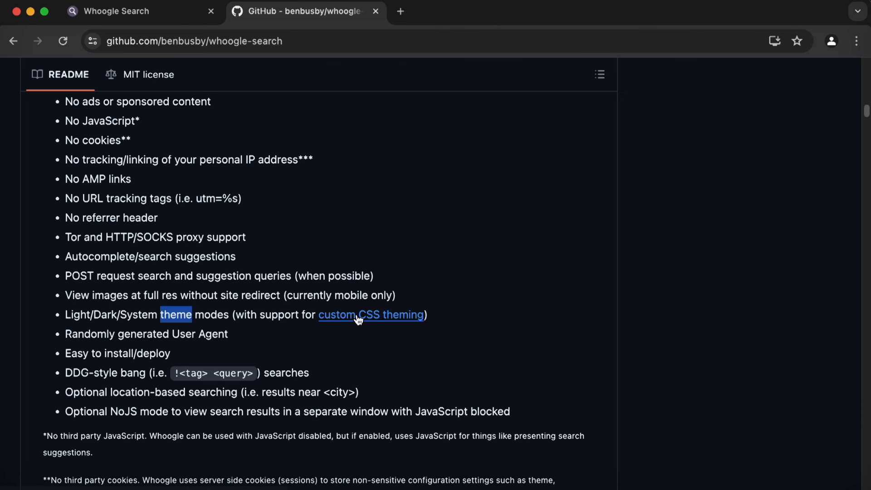
Open the User Contributed CSS Themes wiki and copy the Rosé Pine theme code
{"action": "left_click", "coordinate": [372, 315]}
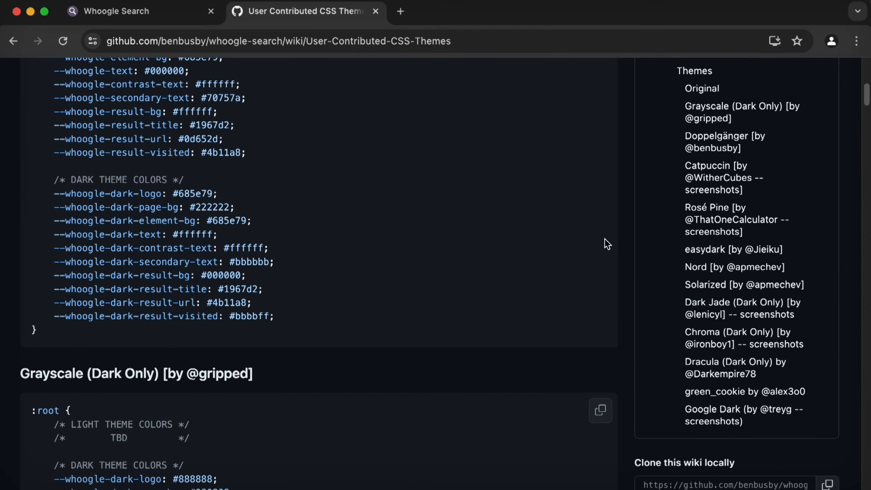
{"action": "scroll", "scroll_direction": "down", "scroll_amount": 3}
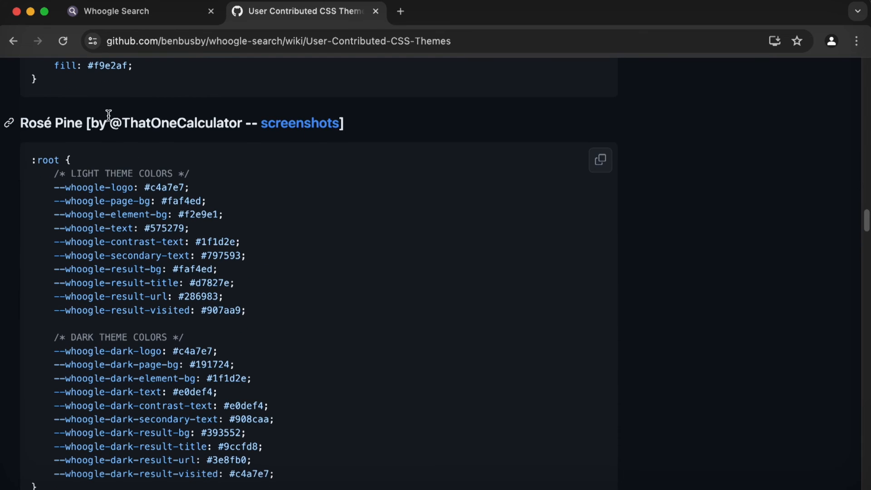
{"action": "mouse_move", "coordinate": [600, 171]}
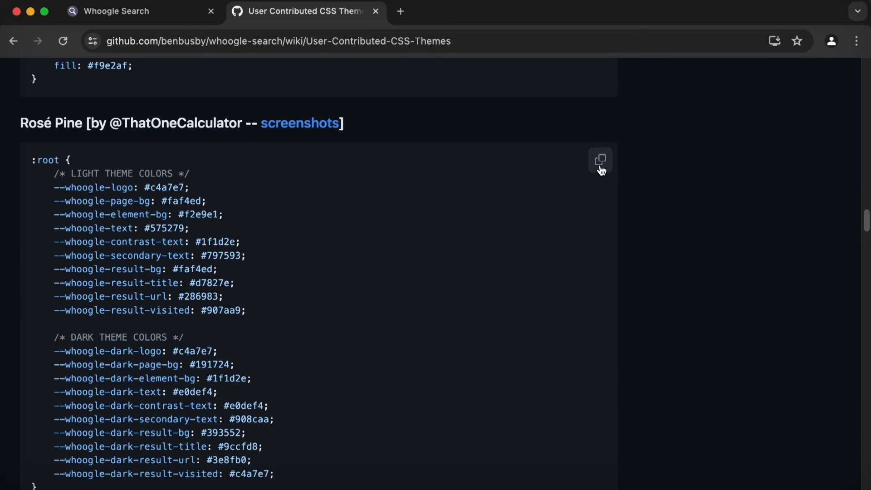
{"action": "left_click", "coordinate": [139, 11]}
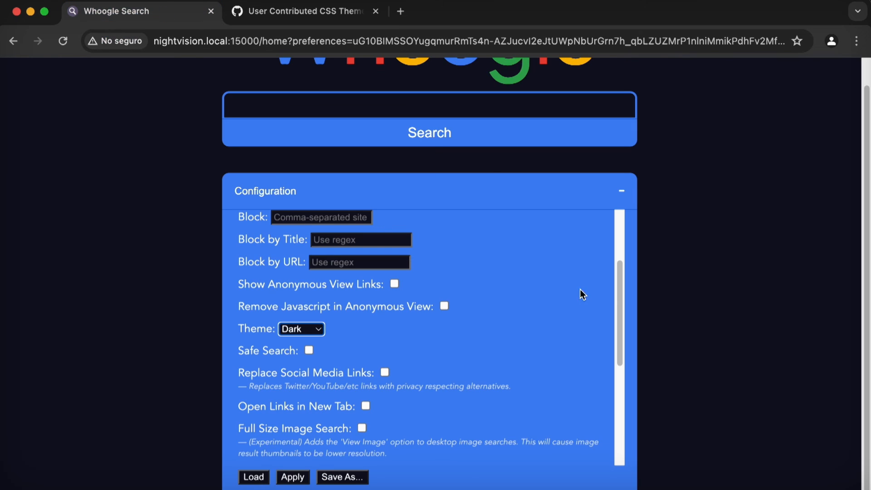
Paste the Rosé Pine code into Whoogle's Custom CSS field and apply it
{"action": "scroll", "scroll_direction": "down", "scroll_amount": 3}
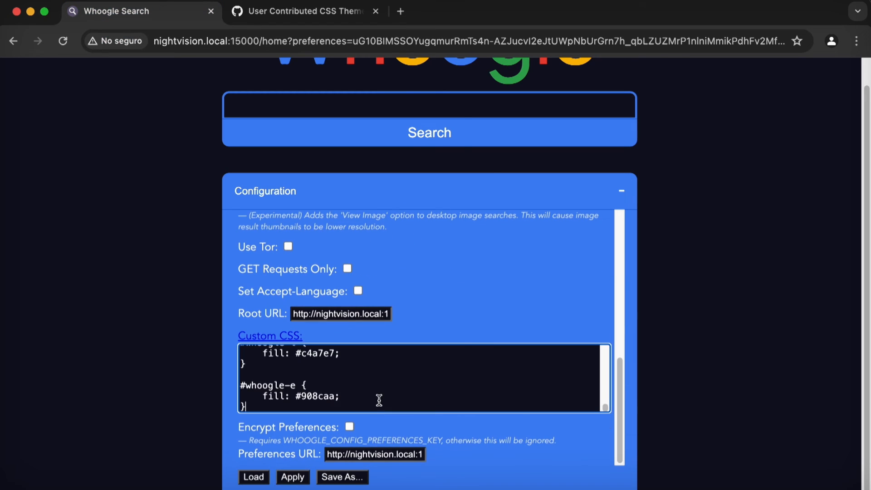
{"action": "left_click", "coordinate": [292, 477]}
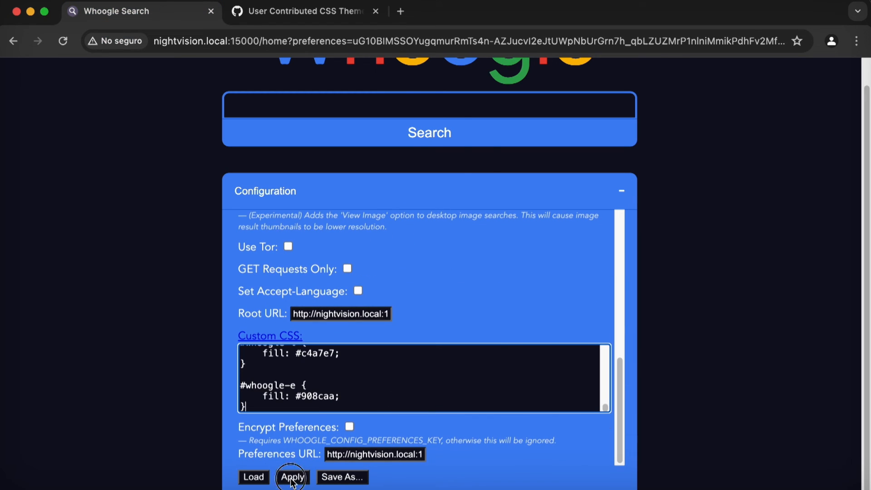
{"action": "left_click", "coordinate": [292, 477]}
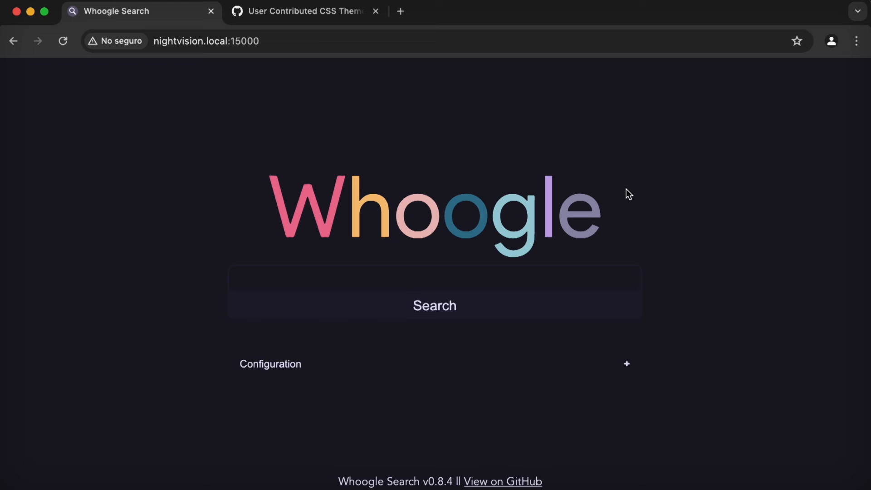
Search Whoogle for volumedata21, then go back to the Whoogle repository page
{"action": "type", "text": "volumedata21\\"}
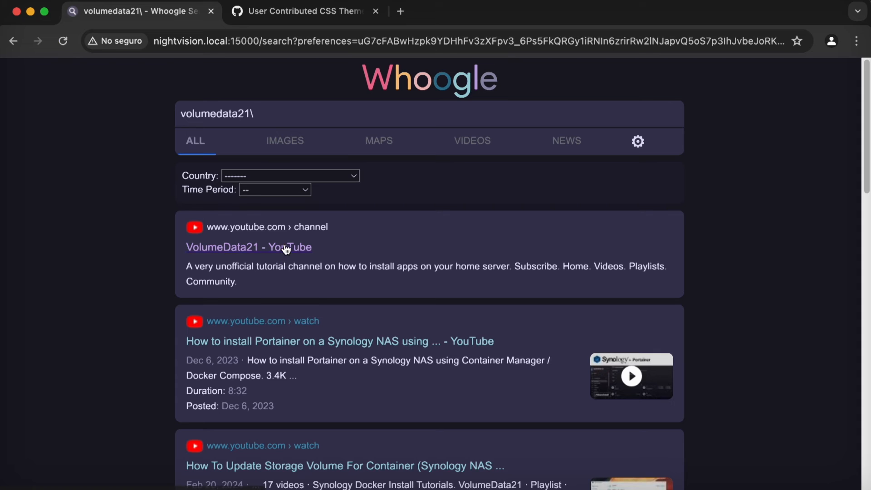
{"action": "left_click", "coordinate": [248, 247]}
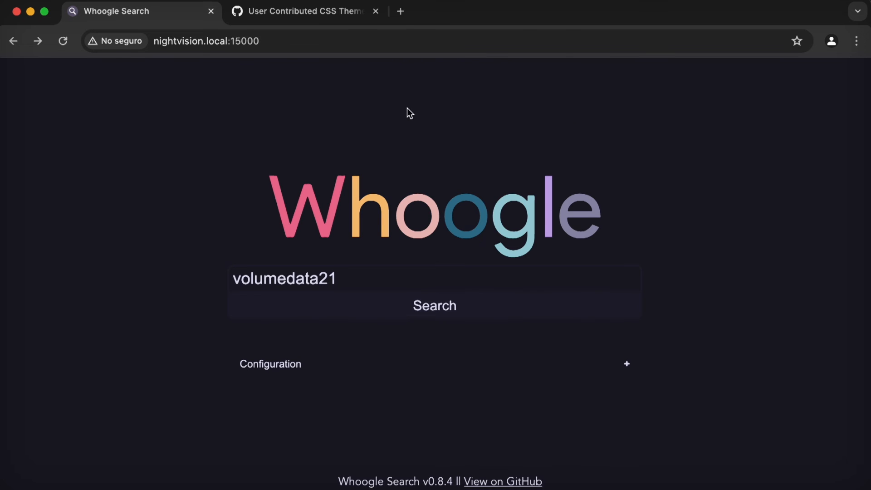
{"action": "left_click", "coordinate": [304, 11]}
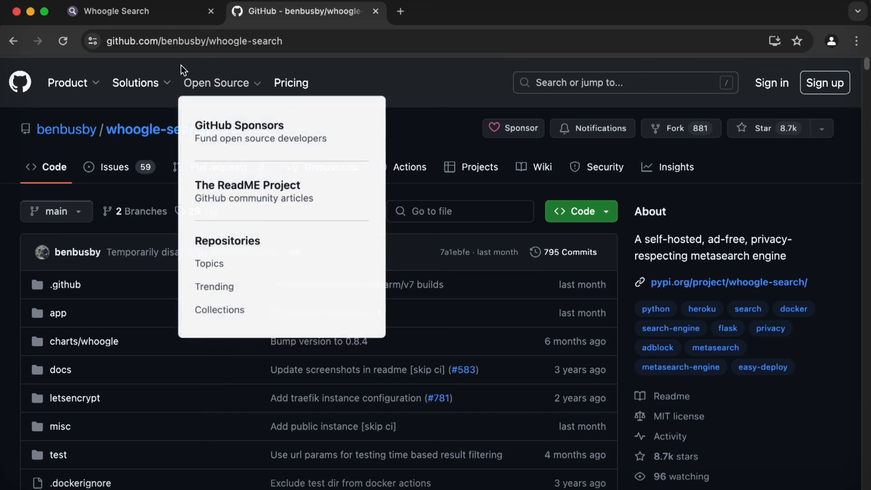
{"action": "left_click", "coordinate": [141, 11]}
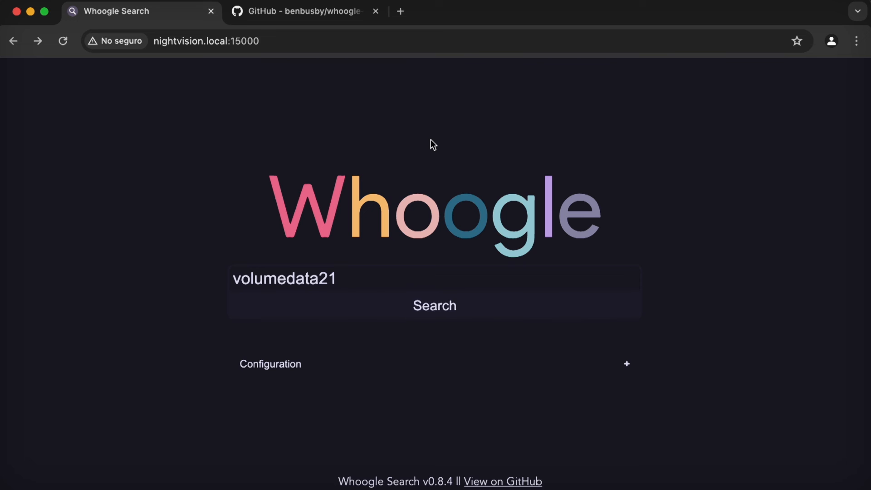
{"action": "left_click", "coordinate": [300, 11]}
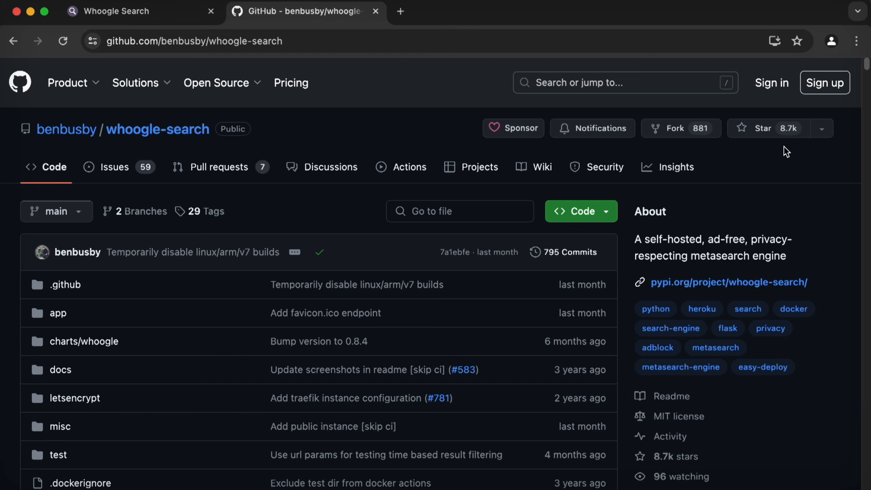
{"action": "scroll", "scroll_direction": "down", "scroll_amount": 3}
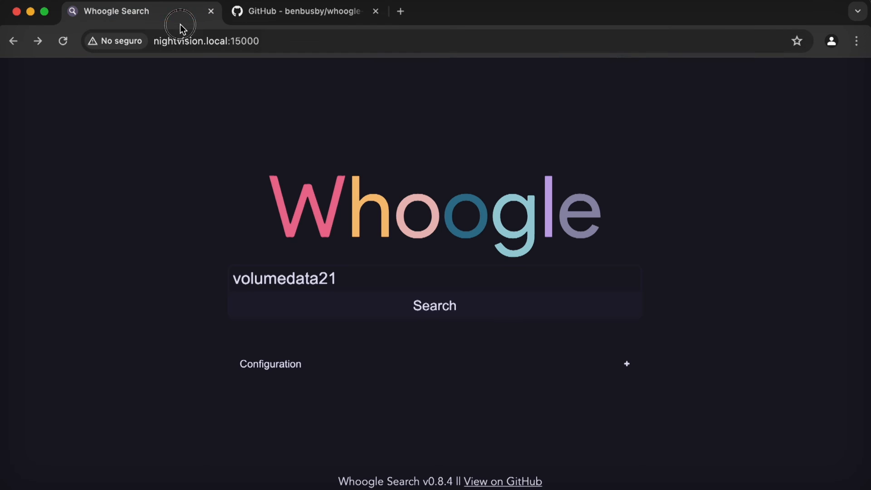
{"action": "double_click", "coordinate": [178, 40]}
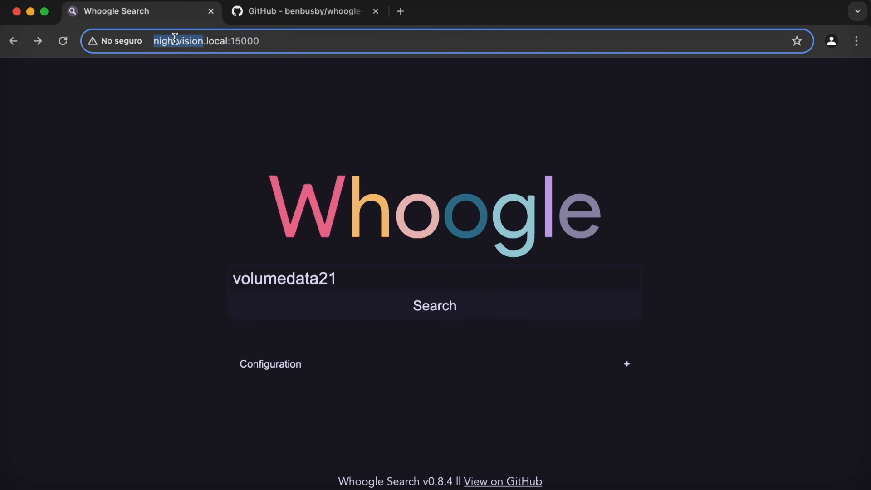
{"action": "left_click", "coordinate": [301, 11]}
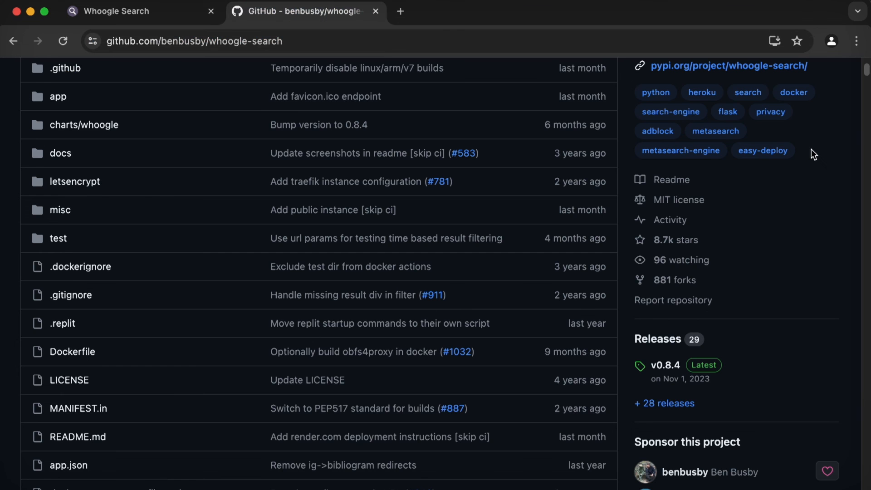
{"action": "scroll", "scroll_direction": "down", "scroll_amount": 3}
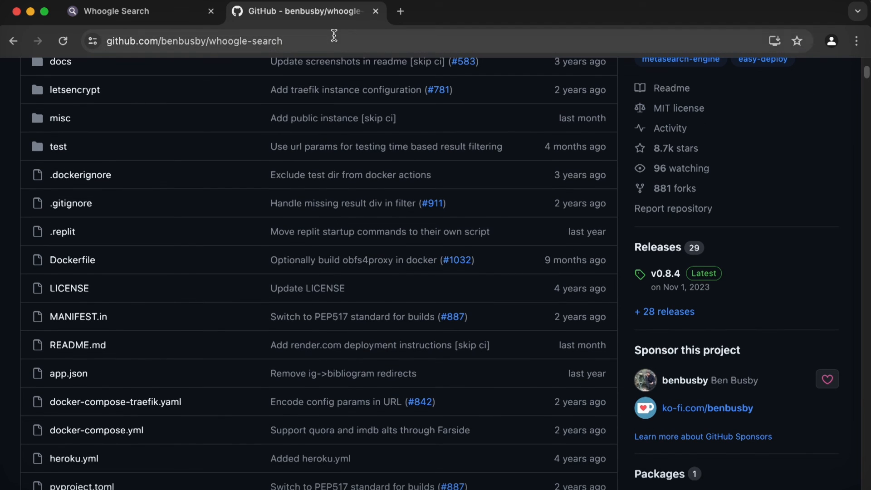
{"action": "left_click", "coordinate": [139, 11]}
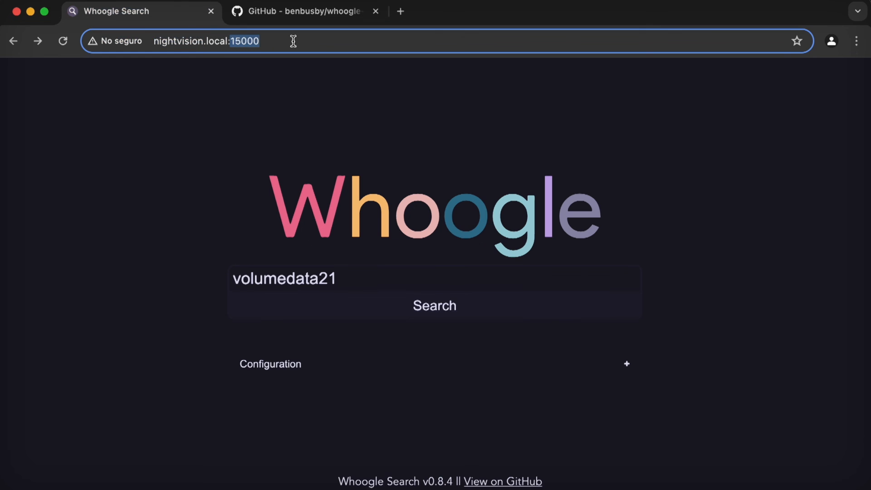
{"action": "mouse_move", "coordinate": [314, 47]}
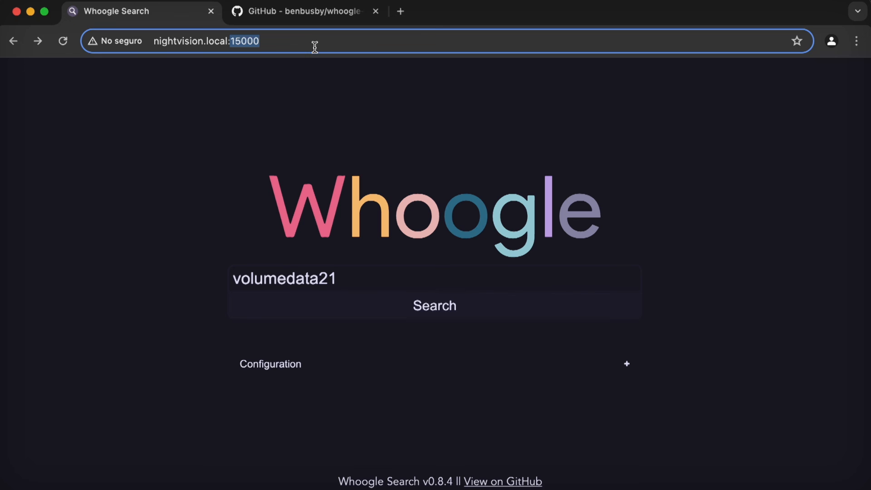
{"action": "left_click", "coordinate": [302, 11]}
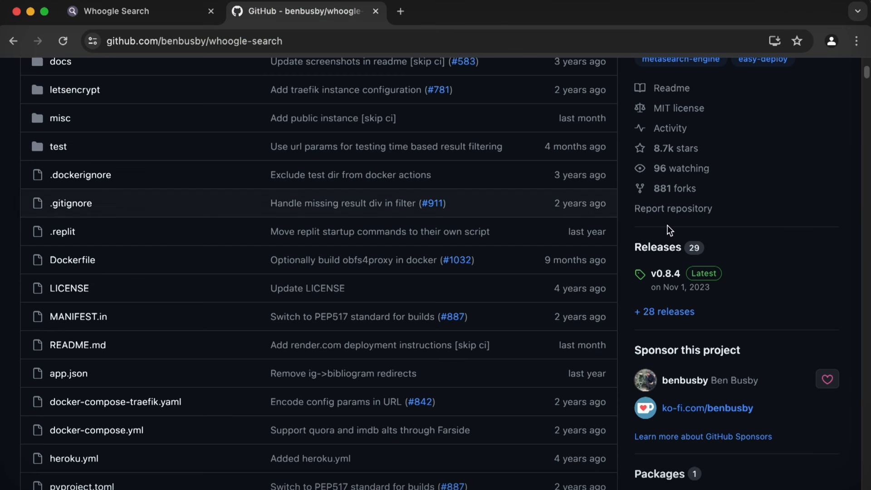
Scroll through the Whoogle README on GitHub to review its features
{"action": "scroll", "scroll_direction": "down", "scroll_amount": 3}
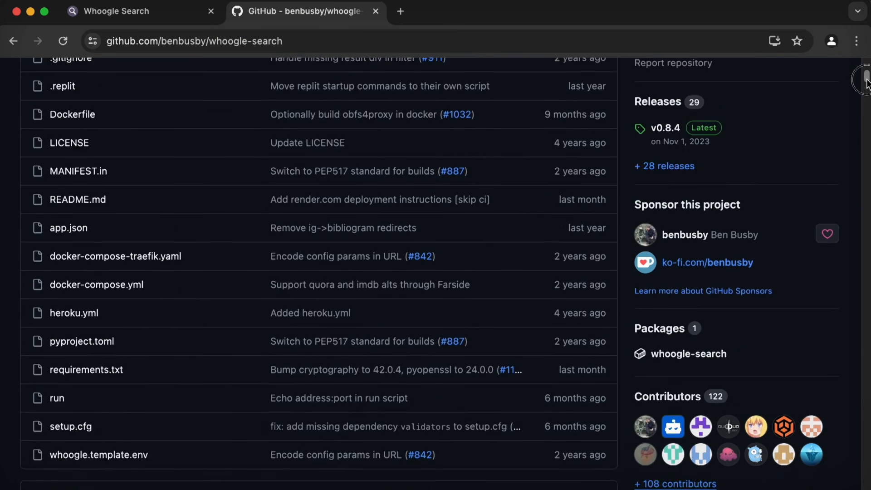
{"action": "scroll", "scroll_direction": "down", "scroll_amount": 3}
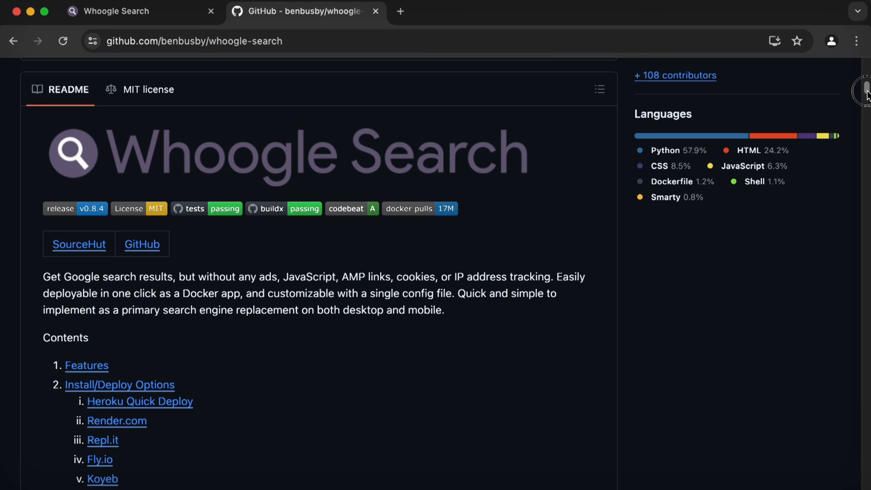
{"action": "scroll", "scroll_direction": "down", "scroll_amount": 3}
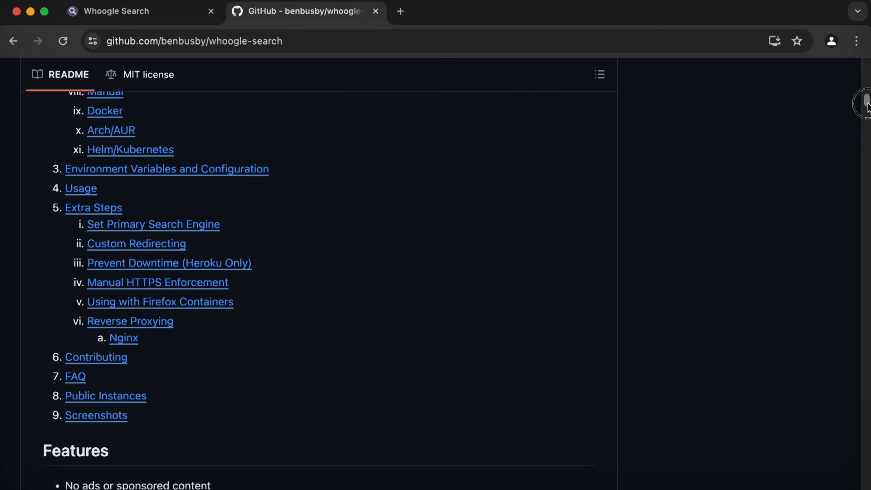
{"action": "scroll", "scroll_direction": "down", "scroll_amount": 3}
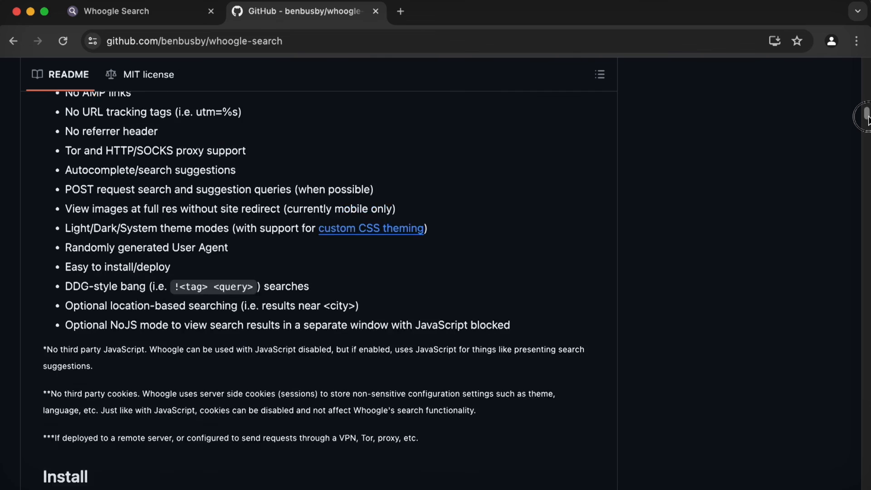
{"action": "scroll", "scroll_direction": "down", "scroll_amount": 3}
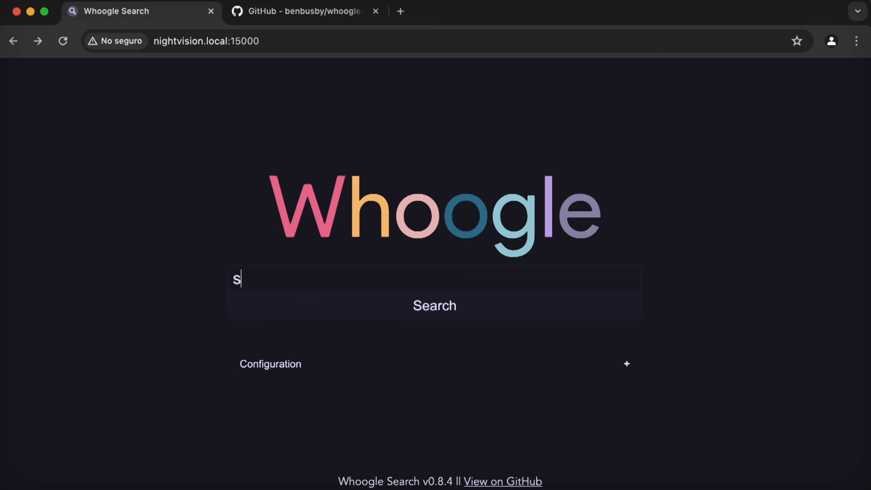
Search Whoogle for searxng
{"action": "type", "text": "earxng"}
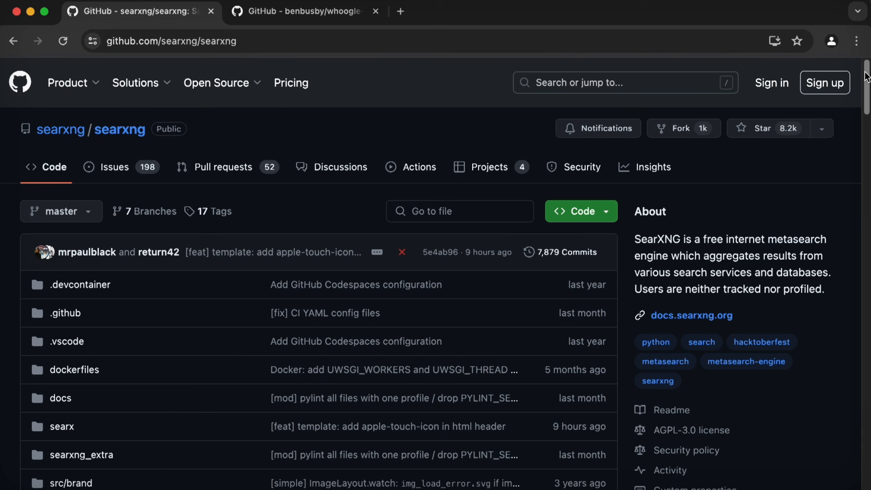
{"action": "scroll", "scroll_direction": "down", "scroll_amount": 3}
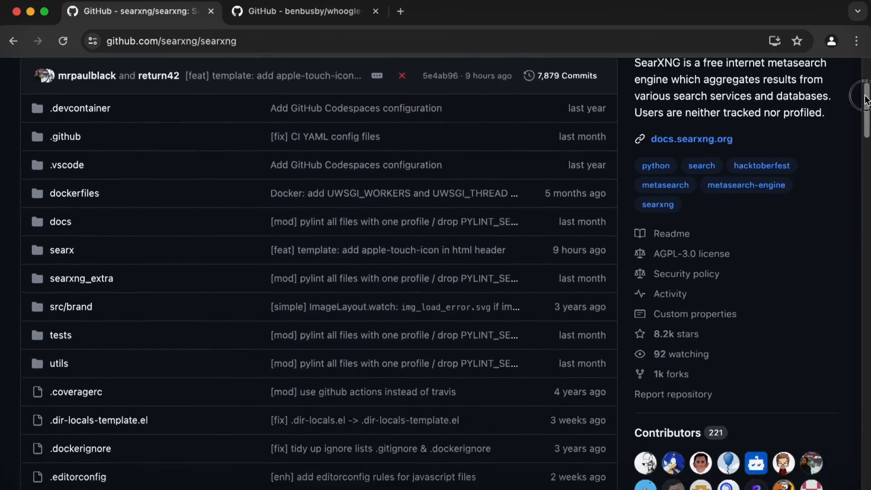
{"action": "scroll", "scroll_direction": "down", "scroll_amount": 3}
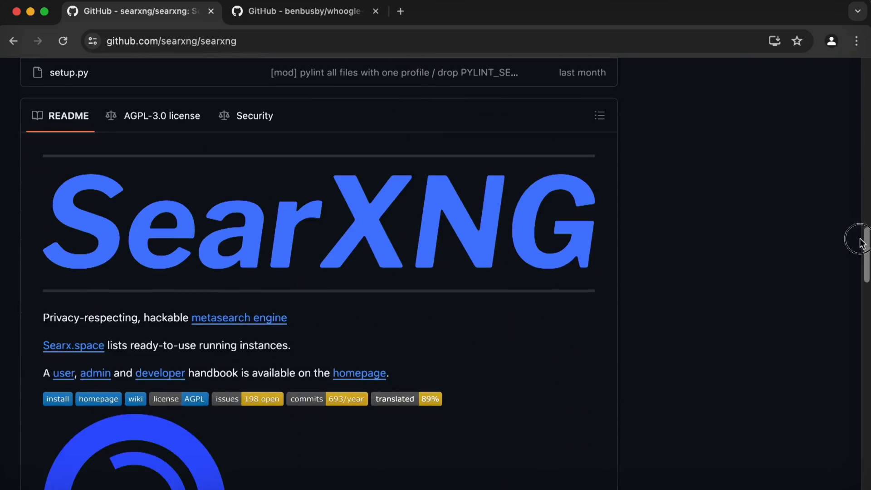